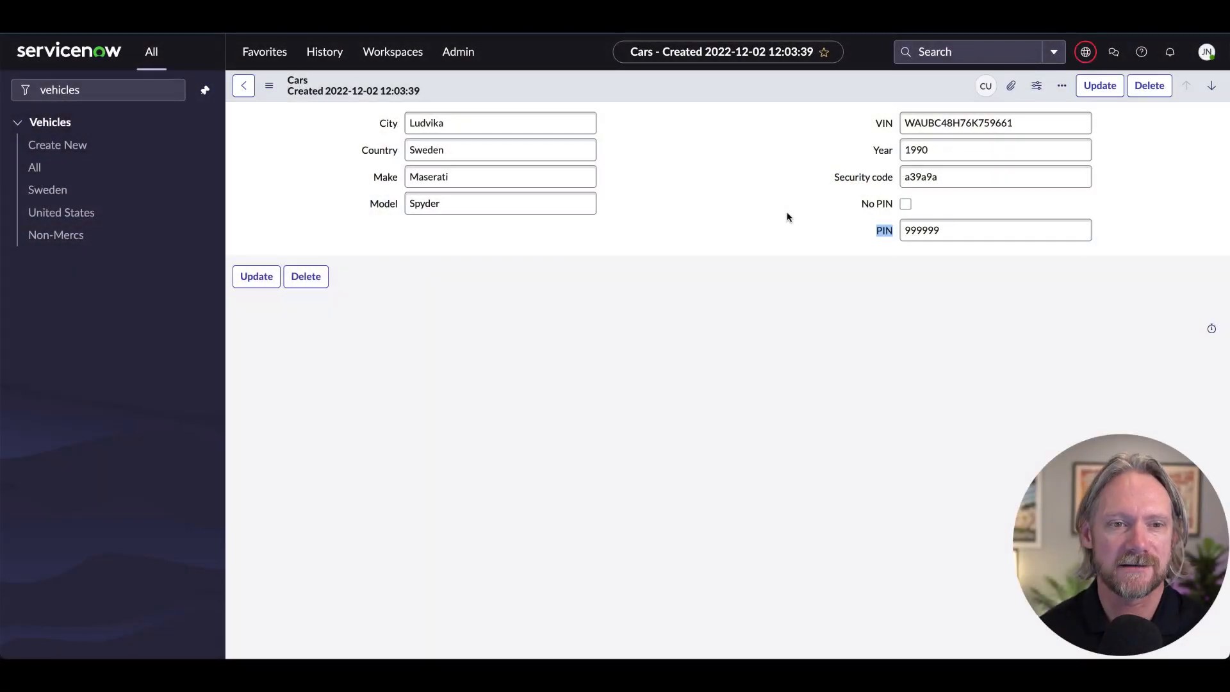
{"action": "mouse_move", "coordinate": [813, 250]}
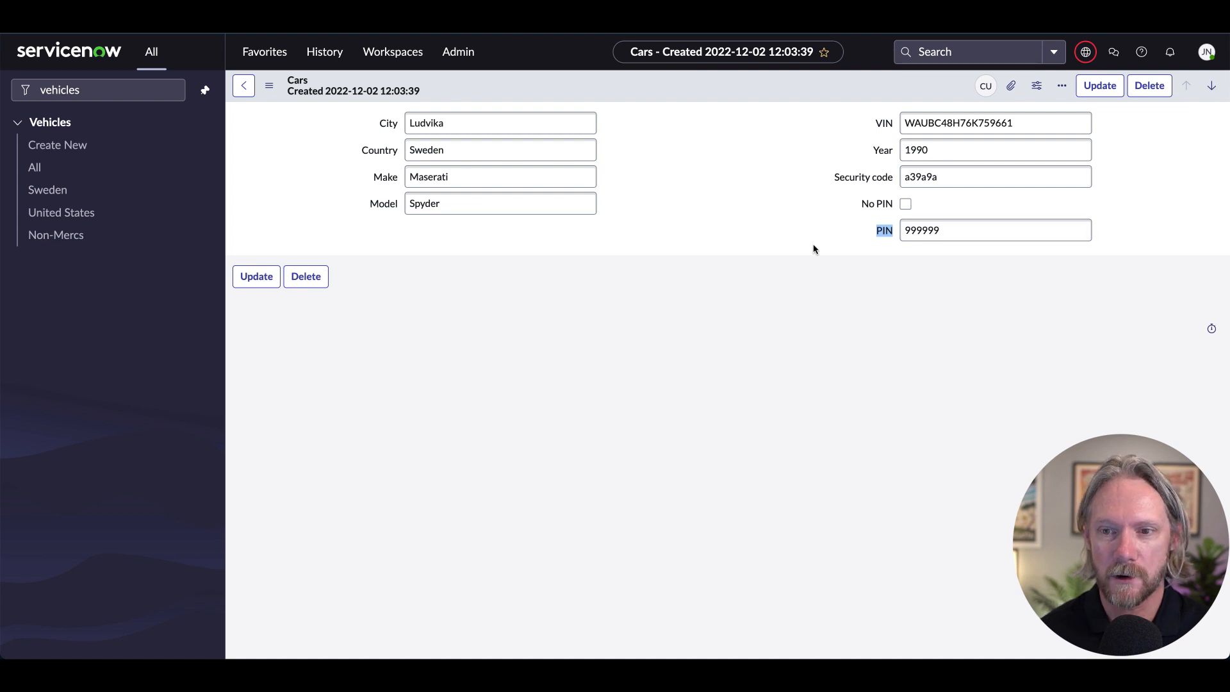
Show the Cars record in the Users view, which hides the PIN fields
{"action": "triple_click", "coordinate": [994, 230]}
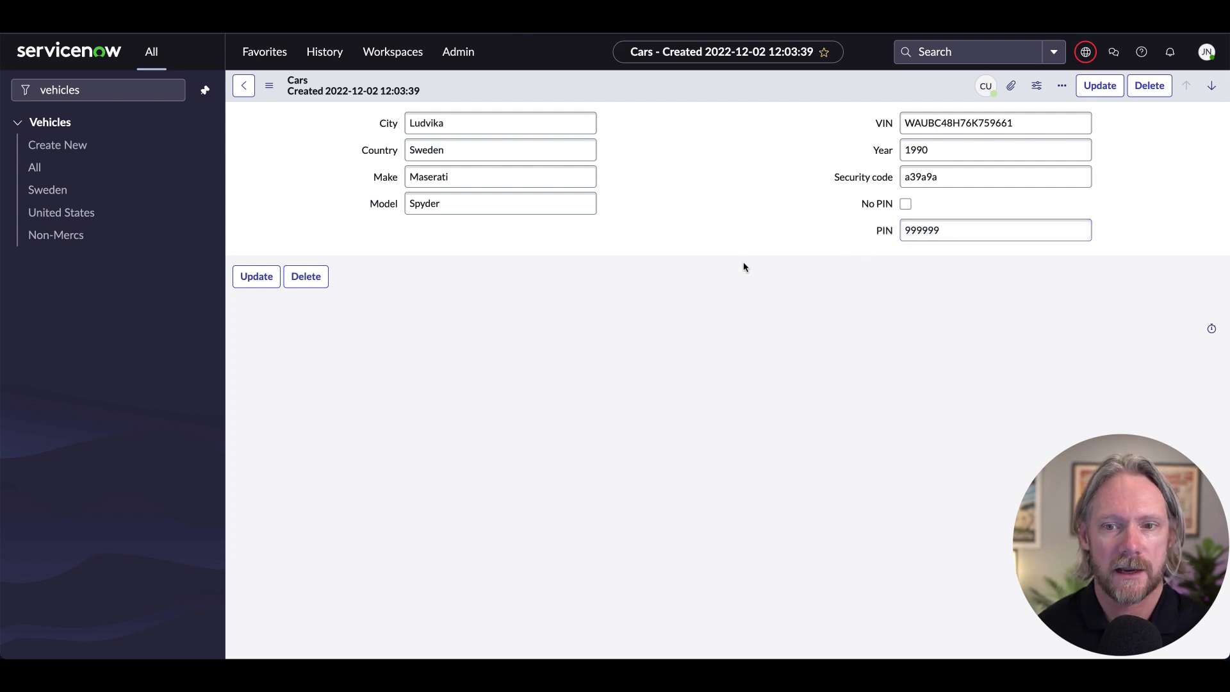
{"action": "mouse_move", "coordinate": [620, 223]}
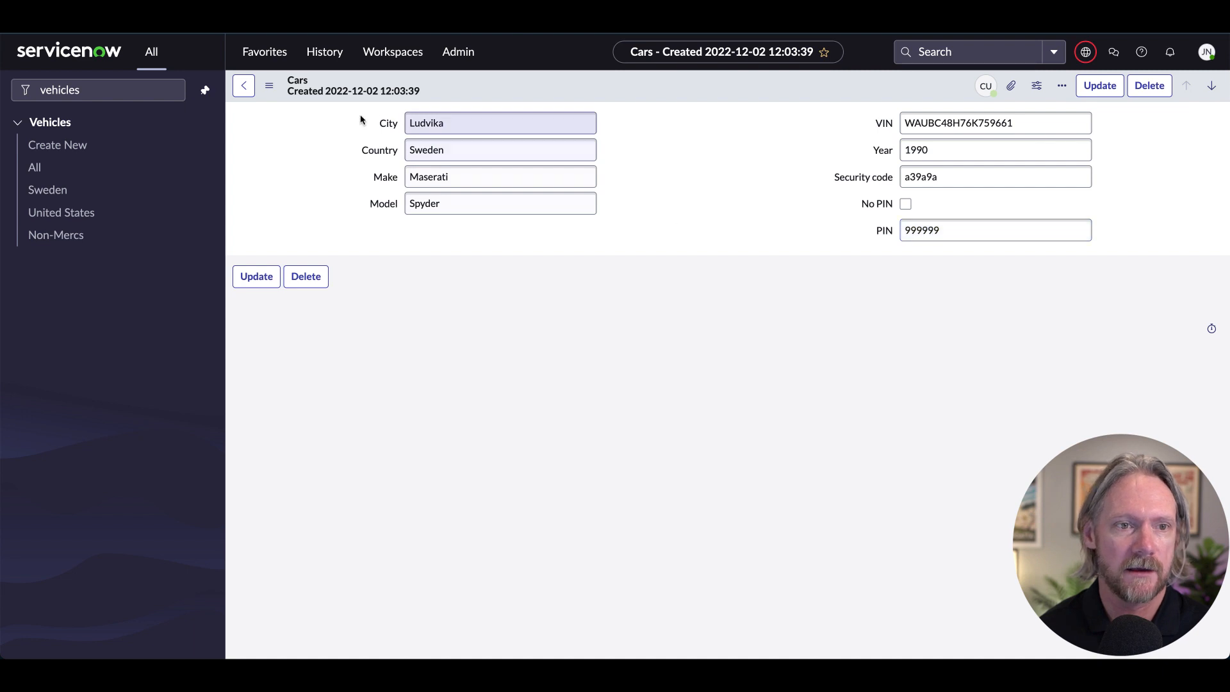
{"action": "left_click", "coordinate": [268, 86]}
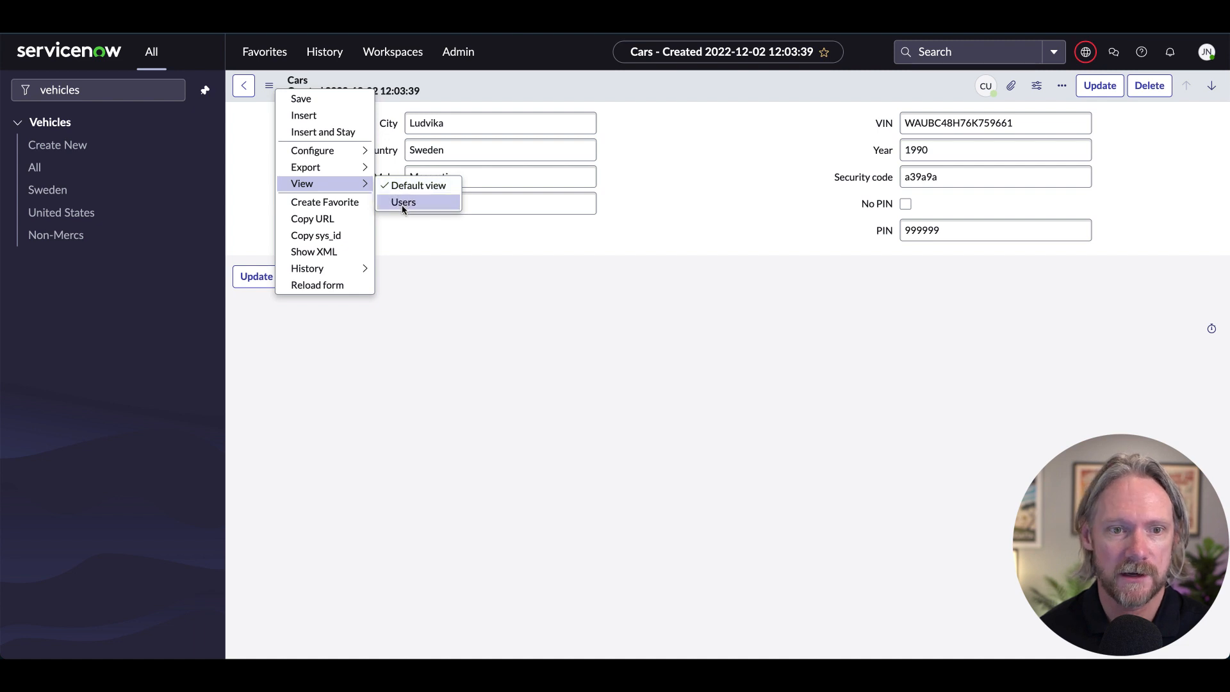
{"action": "left_click", "coordinate": [403, 201]}
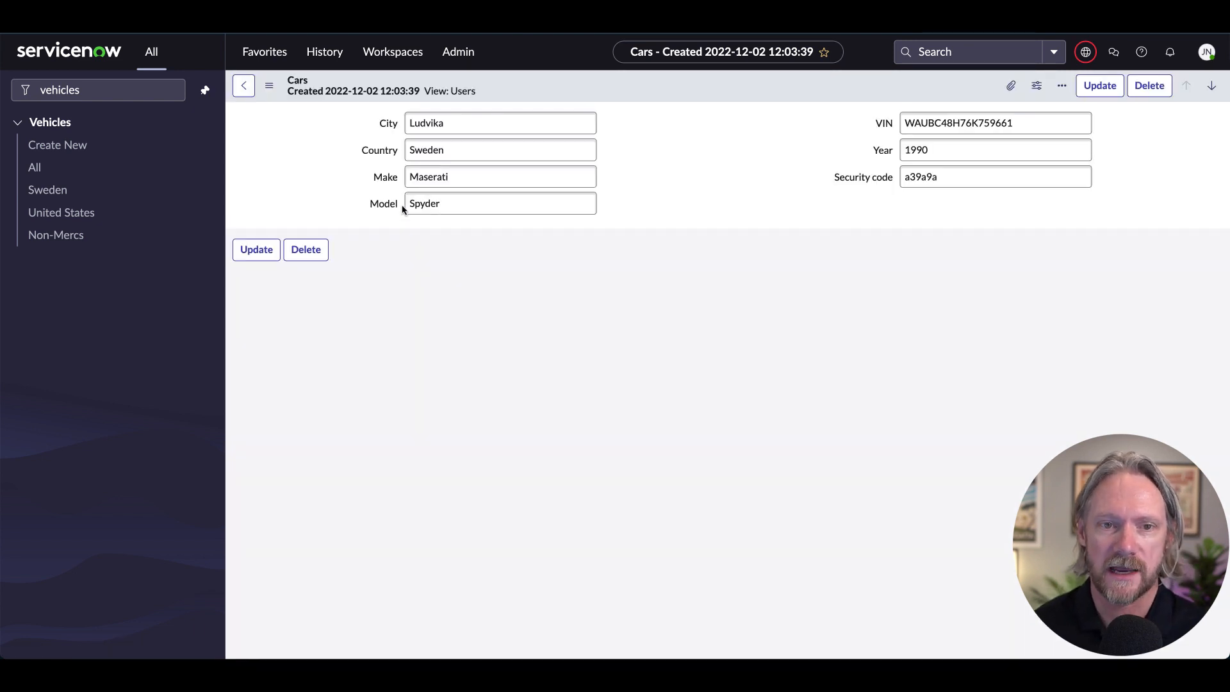
Return the Cars record to the Default view
{"action": "triple_click", "coordinate": [499, 123]}
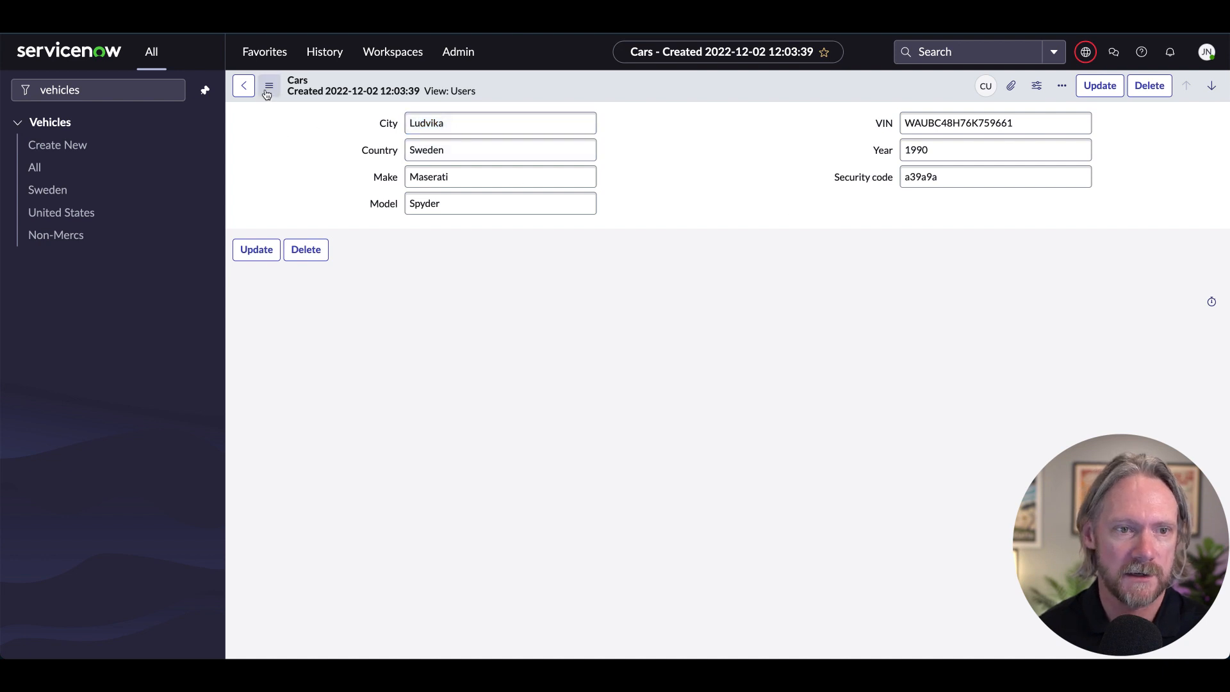
{"action": "left_click", "coordinate": [268, 86]}
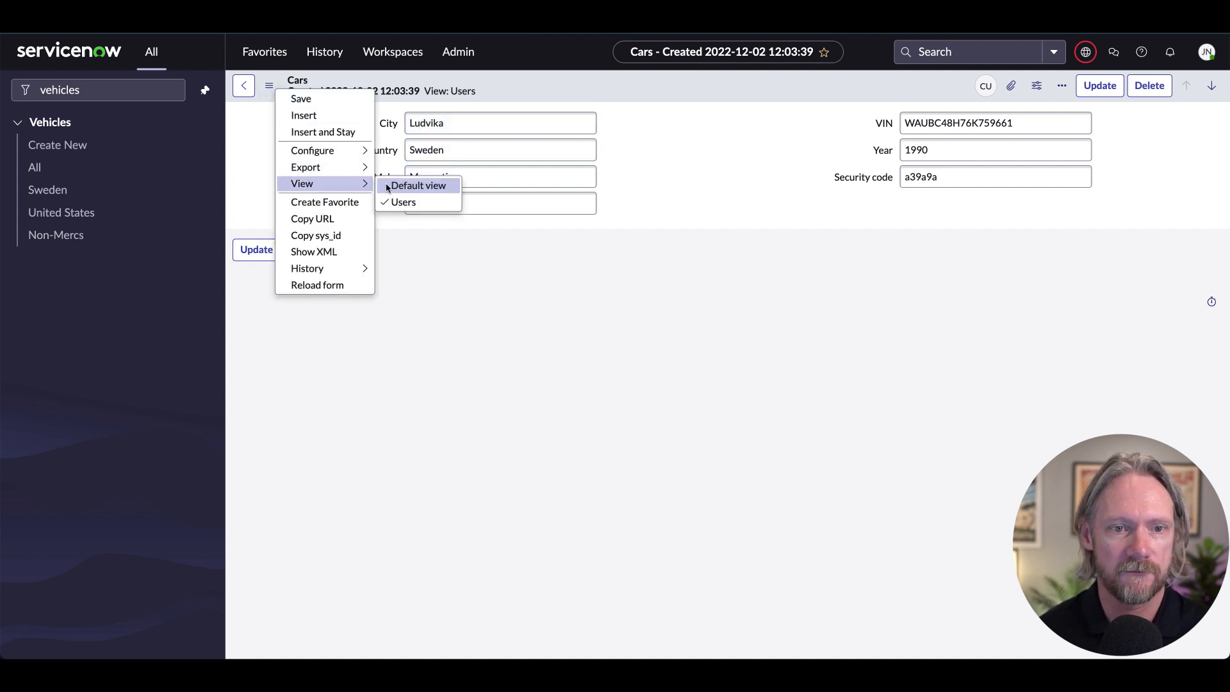
{"action": "left_click", "coordinate": [418, 184]}
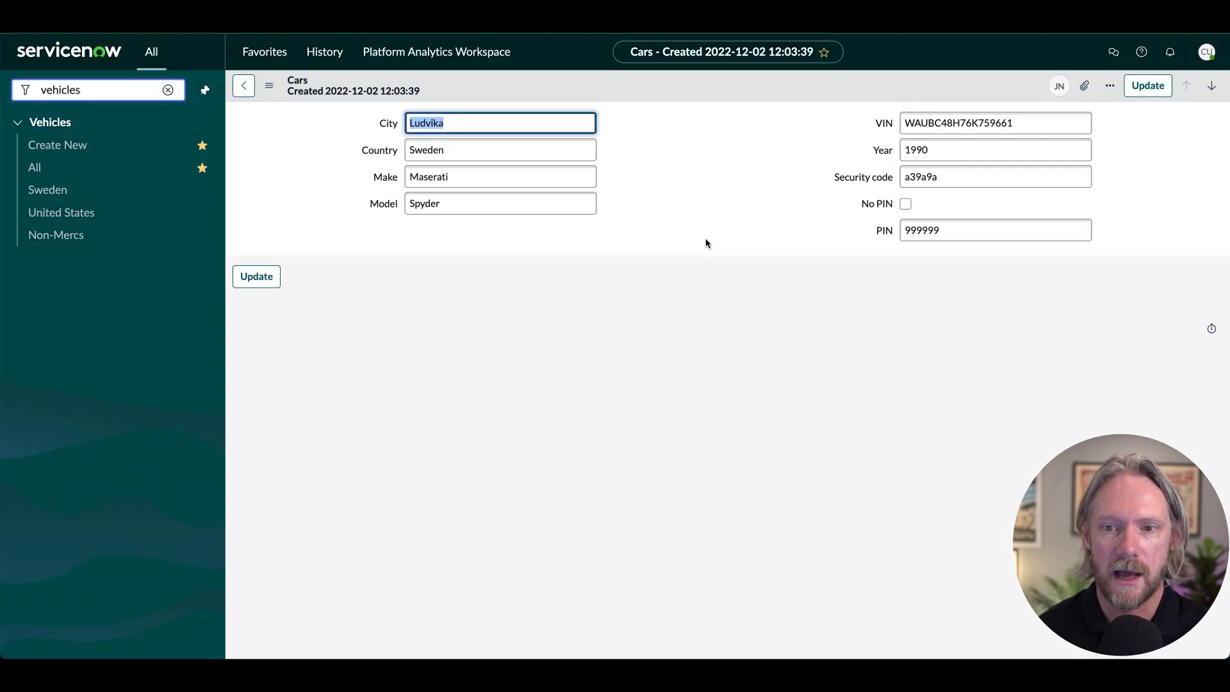
{"action": "double_click", "coordinate": [994, 229]}
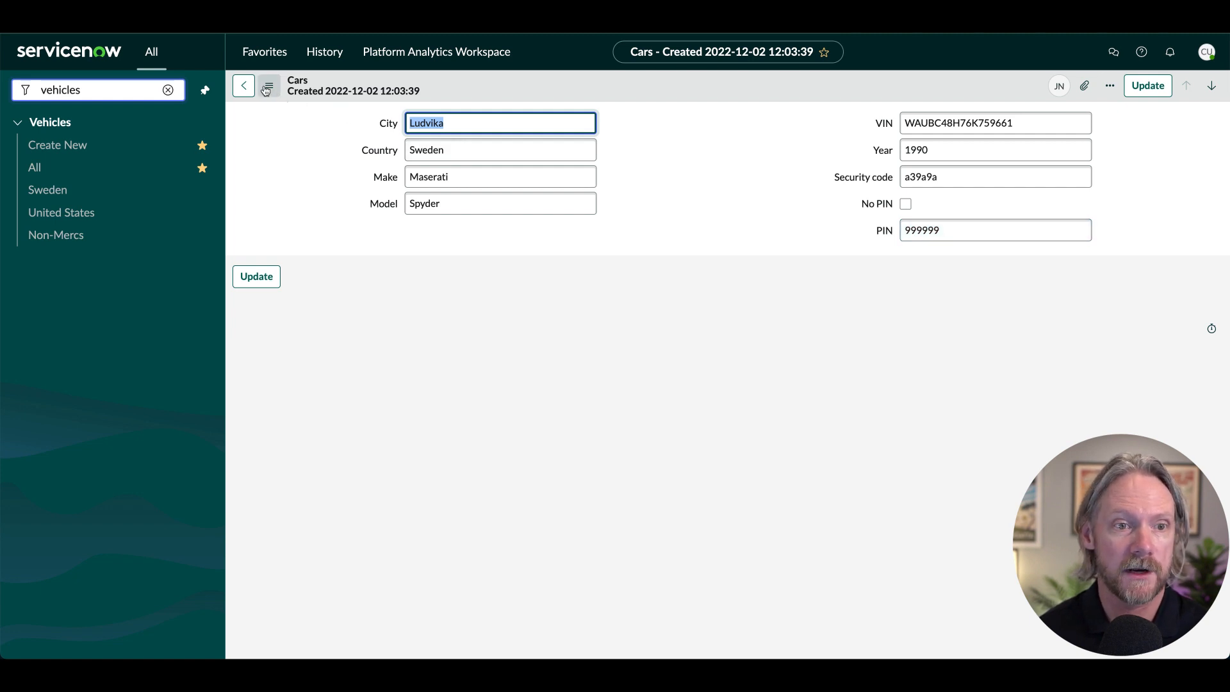
{"action": "left_click", "coordinate": [268, 86]}
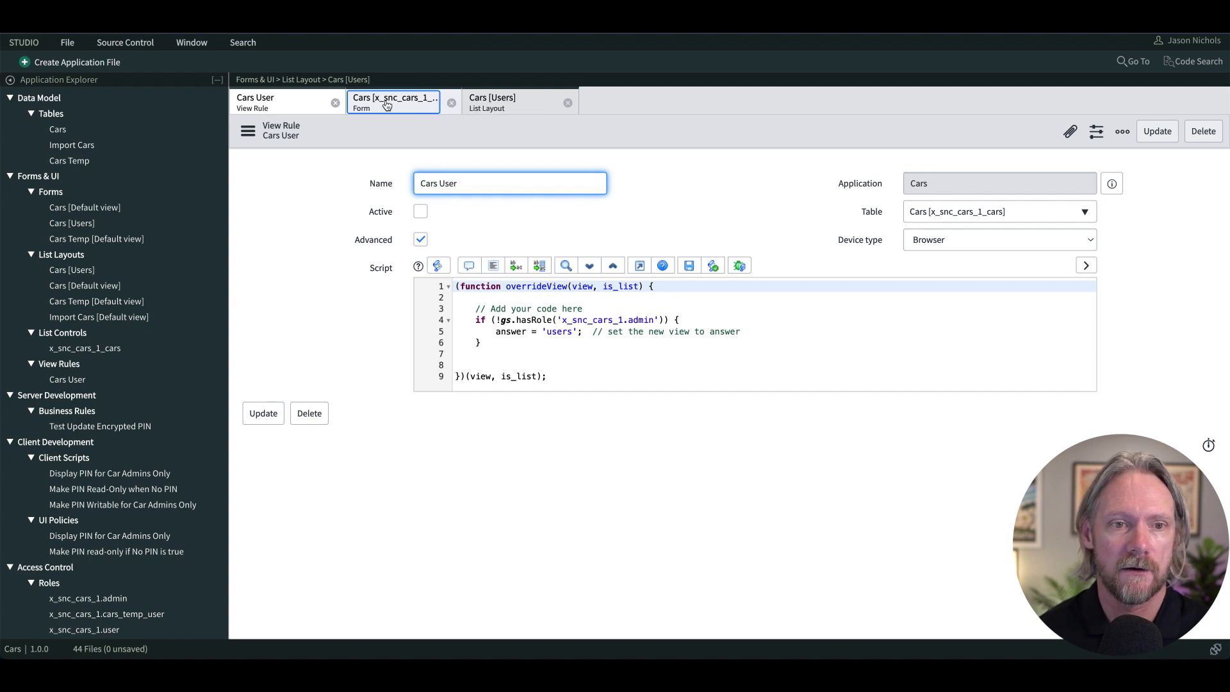
{"action": "left_click", "coordinate": [509, 102]}
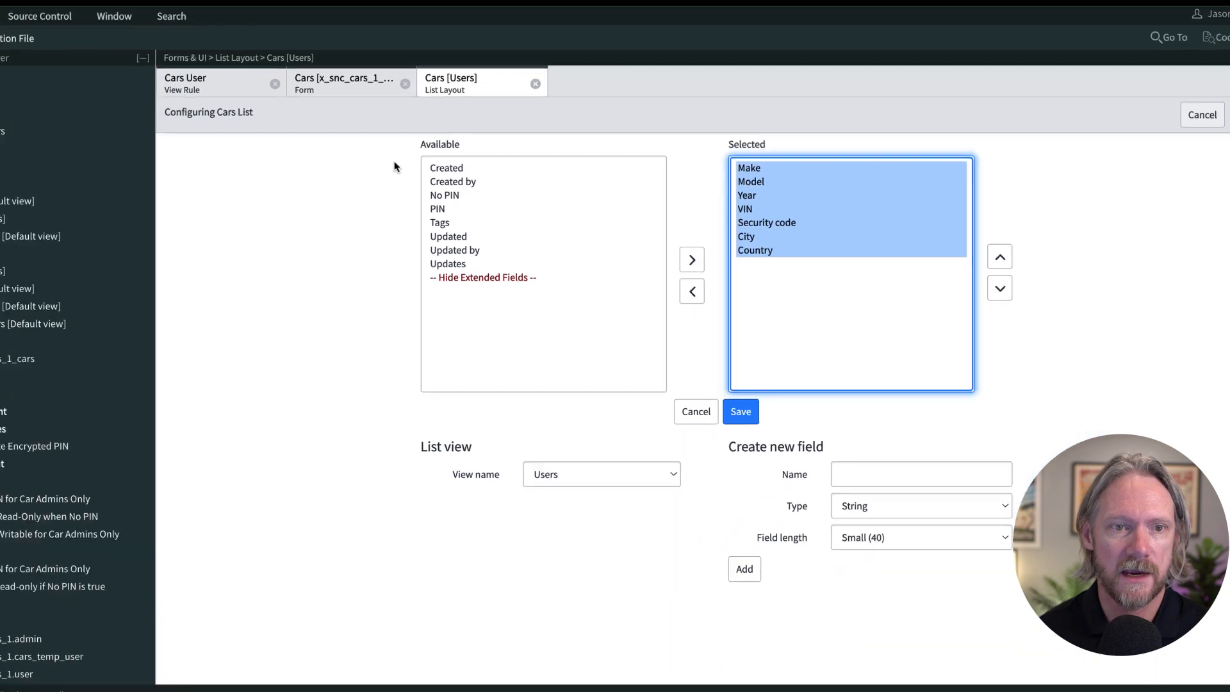
{"action": "left_click", "coordinate": [340, 84]}
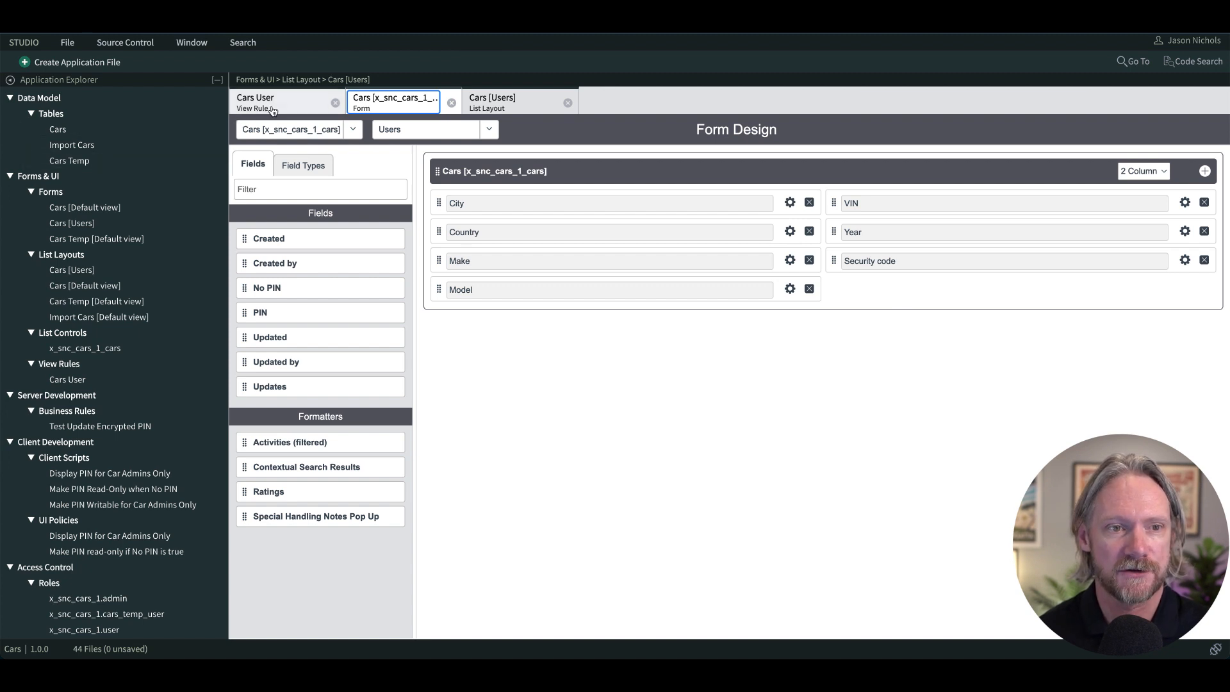
{"action": "left_click", "coordinate": [287, 102]}
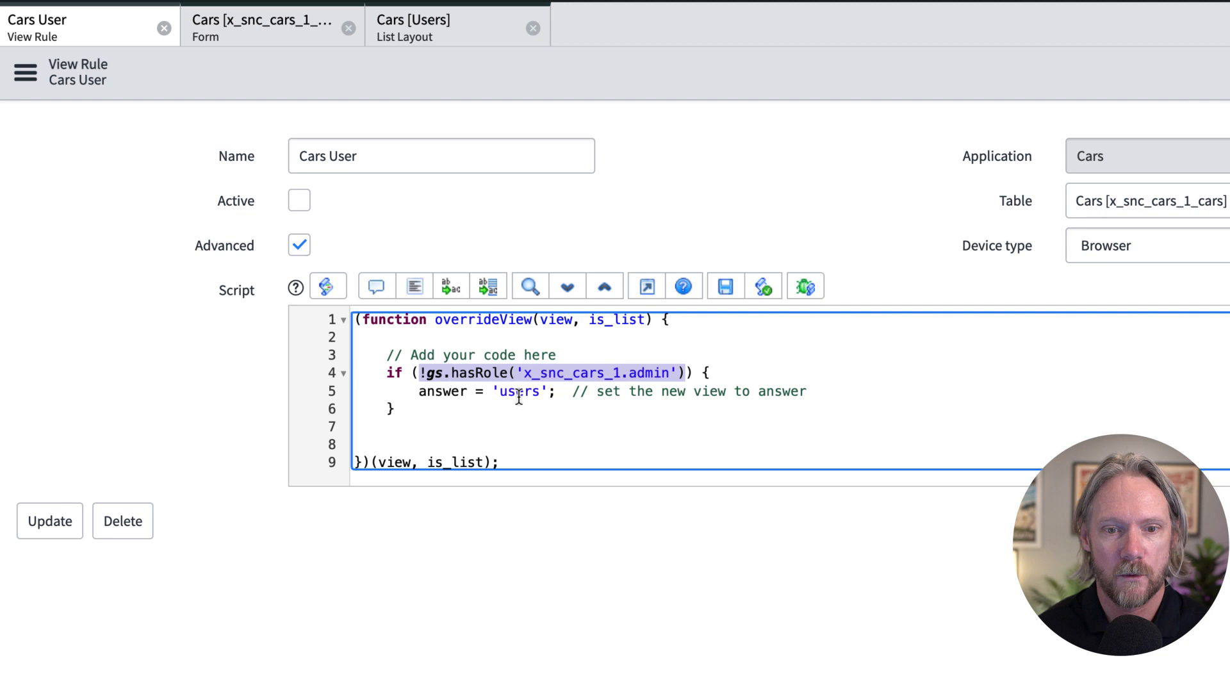
{"action": "double_click", "coordinate": [519, 391]}
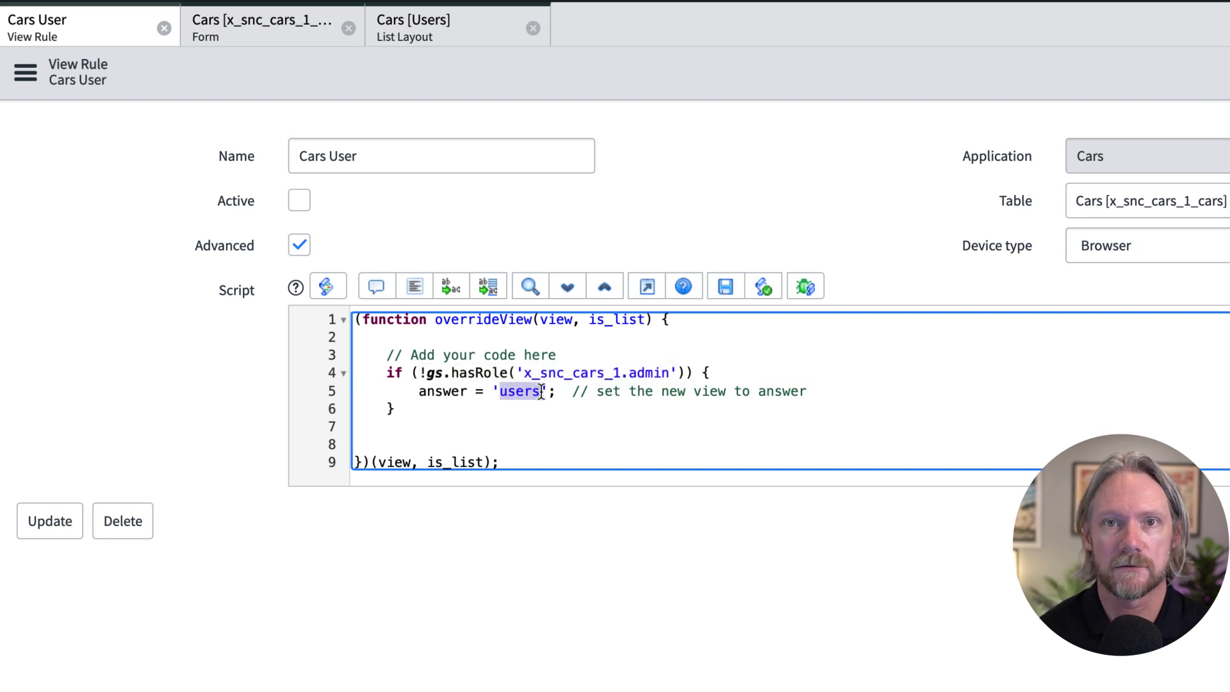
{"action": "left_click", "coordinate": [163, 27]}
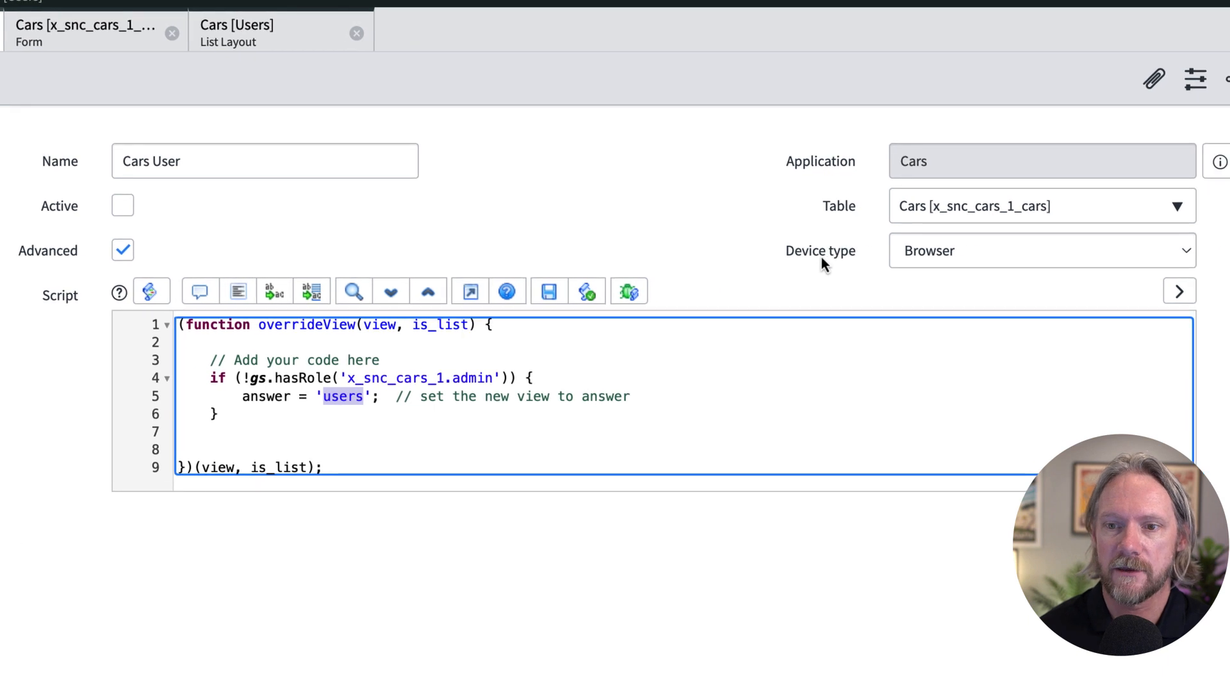
{"action": "mouse_move", "coordinate": [855, 273]}
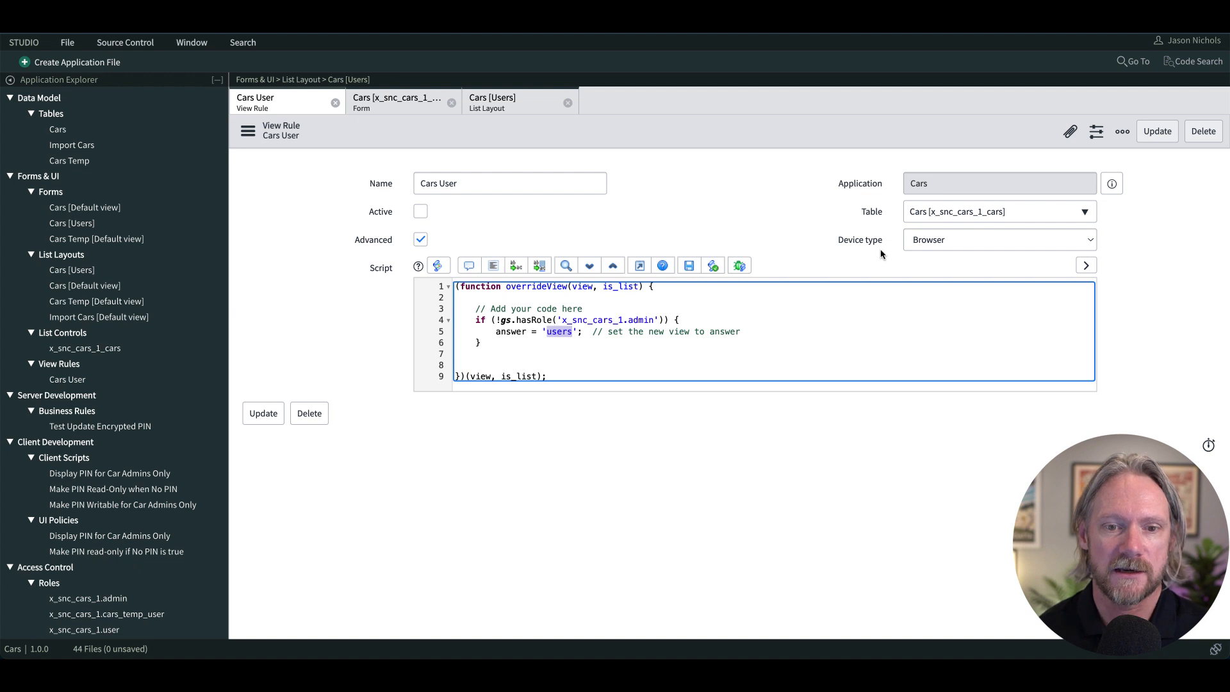
{"action": "mouse_move", "coordinate": [453, 216]}
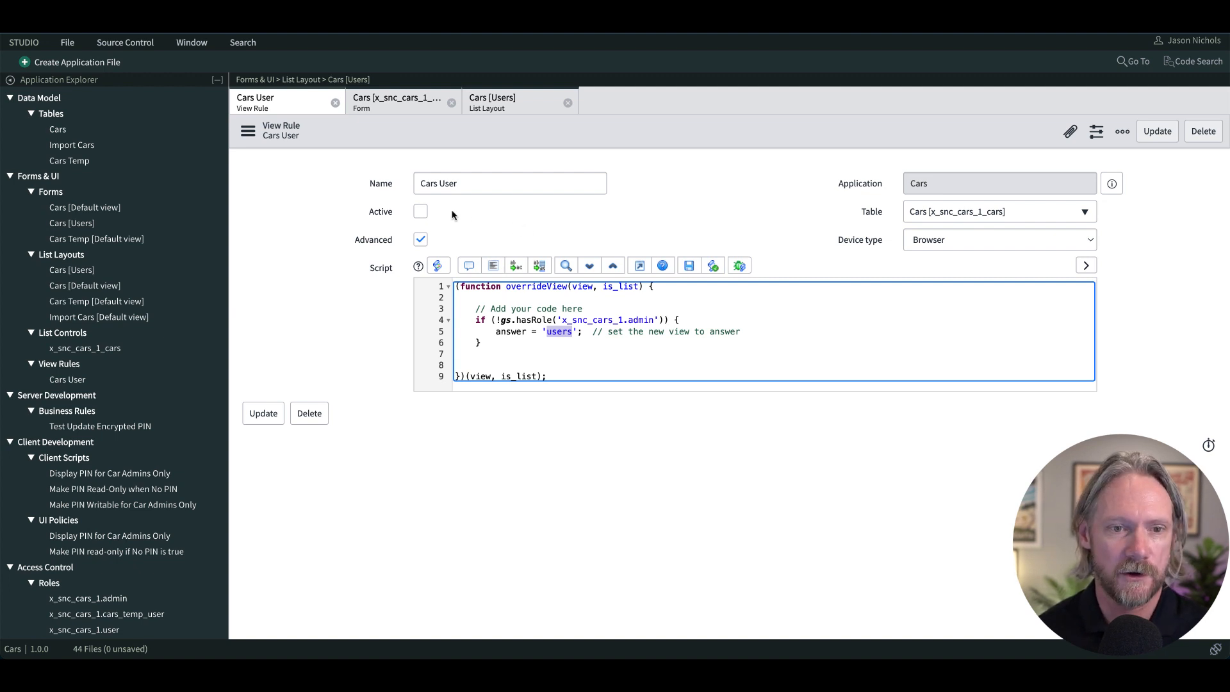
Mark the Cars User view rule active and update the record
{"action": "left_click", "coordinate": [421, 212]}
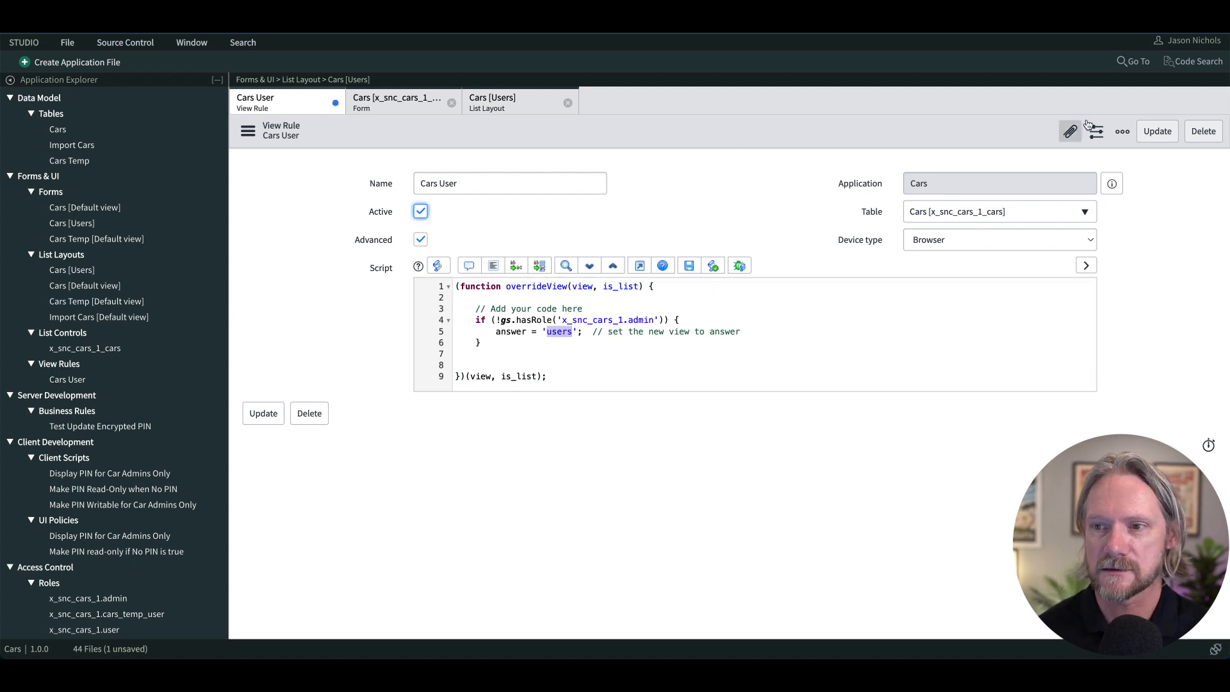
{"action": "left_click", "coordinate": [1155, 131]}
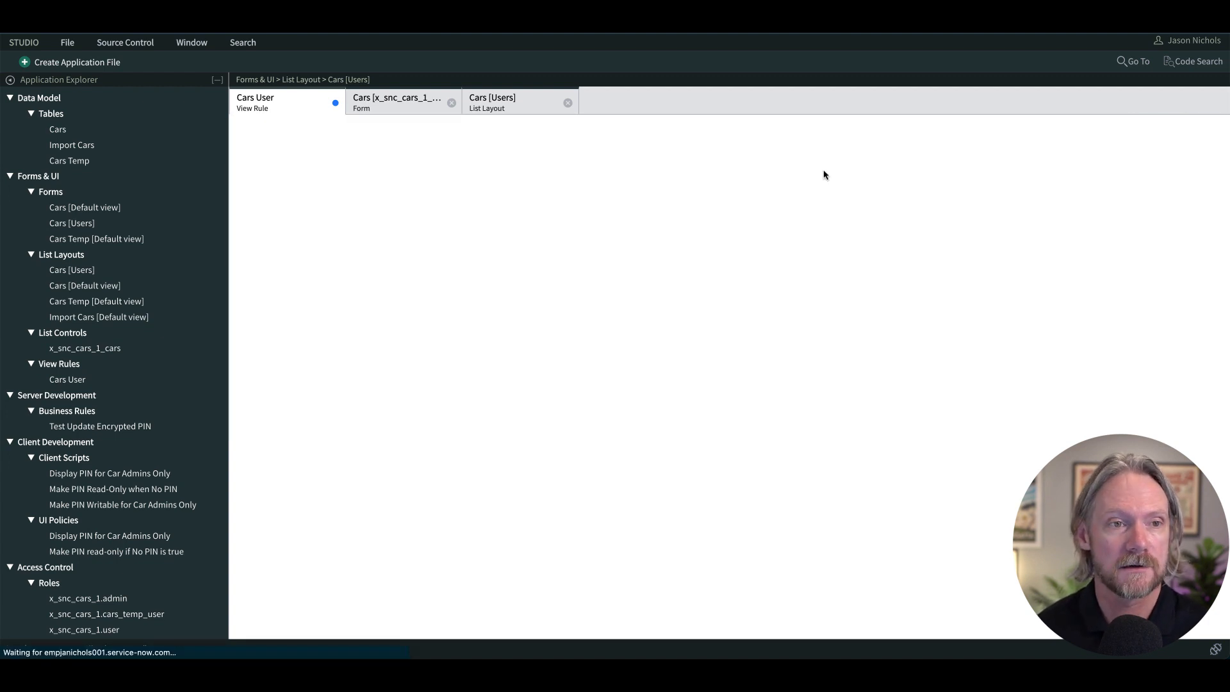
{"action": "left_click", "coordinate": [253, 103]}
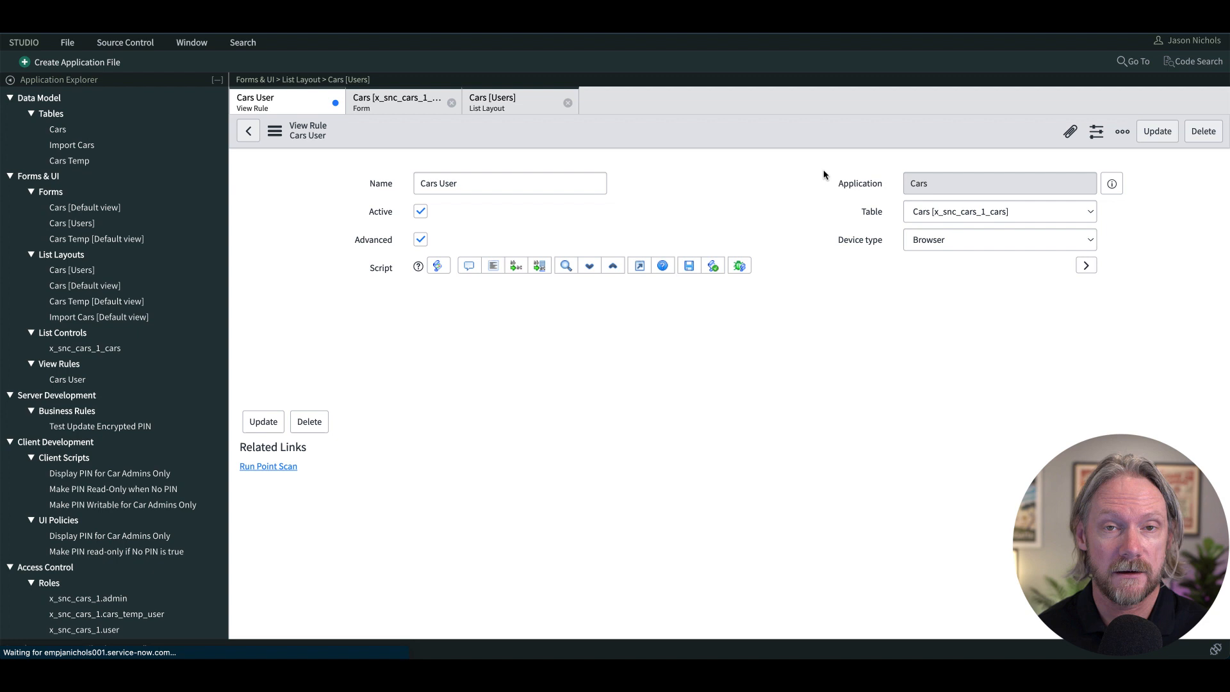
{"action": "mouse_move", "coordinate": [660, 211]}
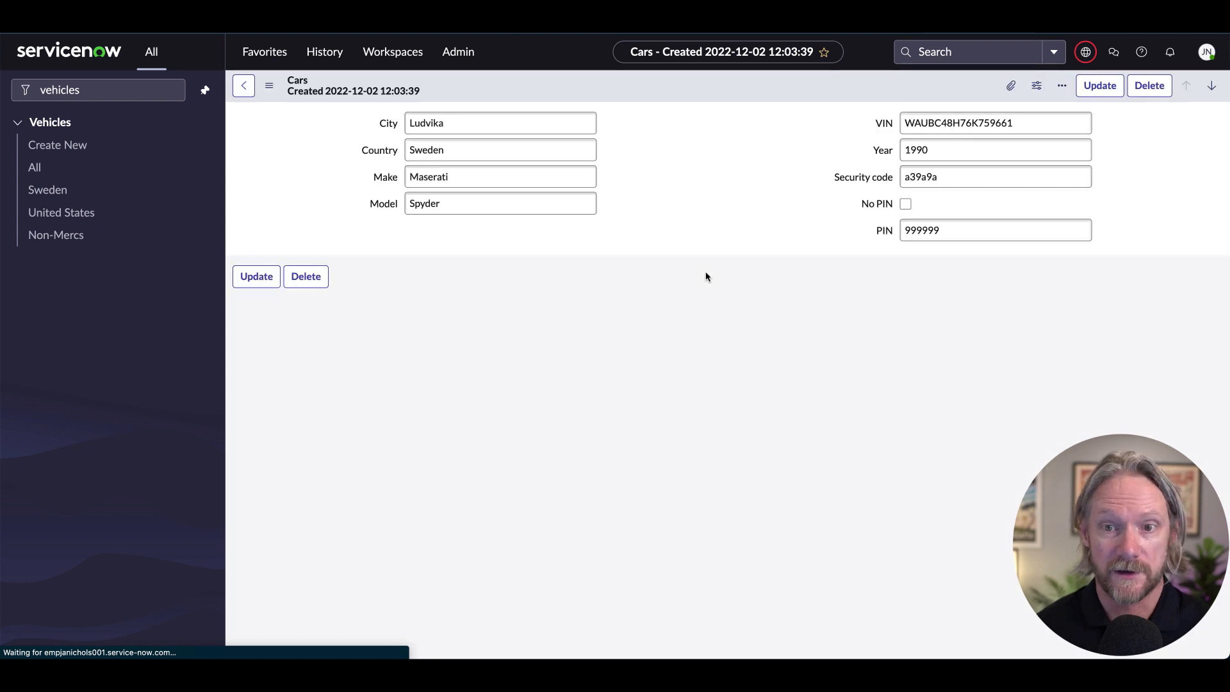
Show the Maserati Spyder record in the Users view and confirm no PIN field appears
{"action": "left_click", "coordinate": [269, 86]}
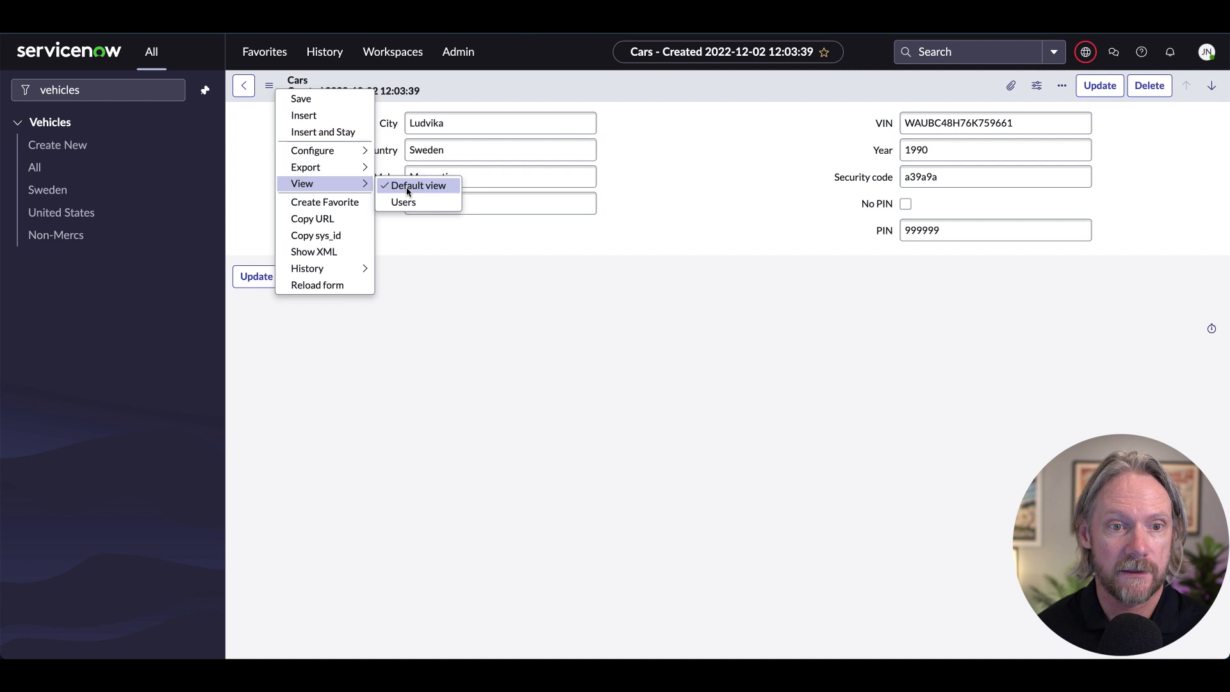
{"action": "left_click", "coordinate": [403, 201]}
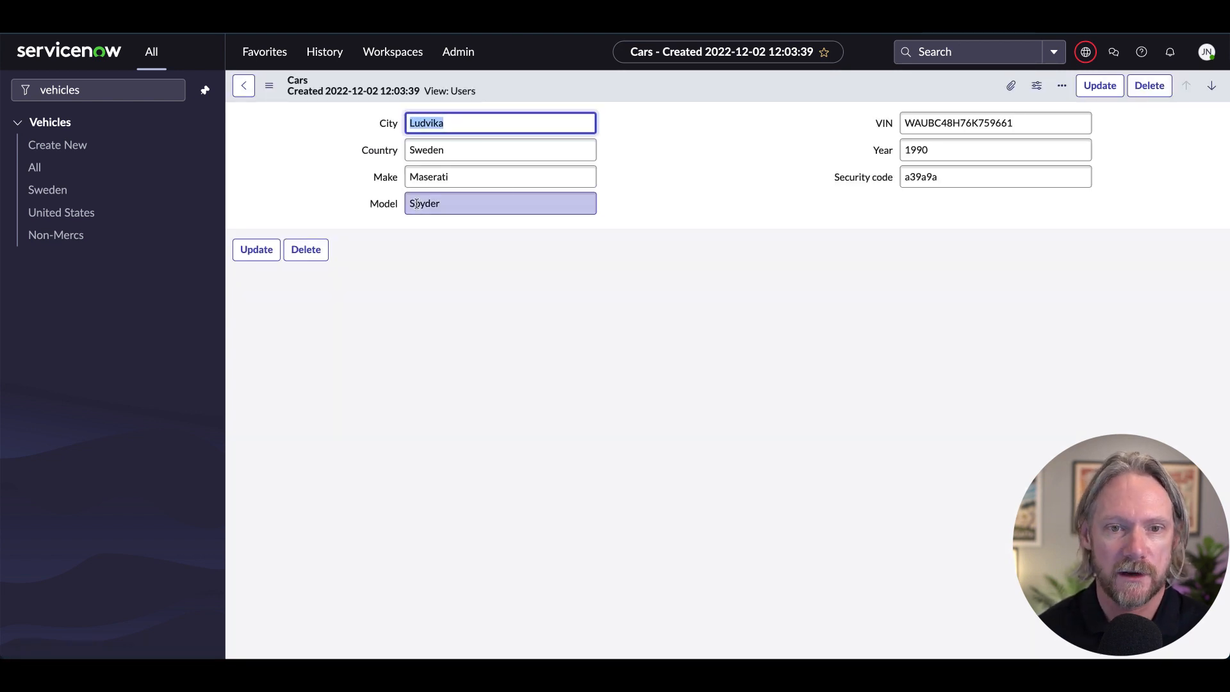
{"action": "left_click", "coordinate": [659, 191]}
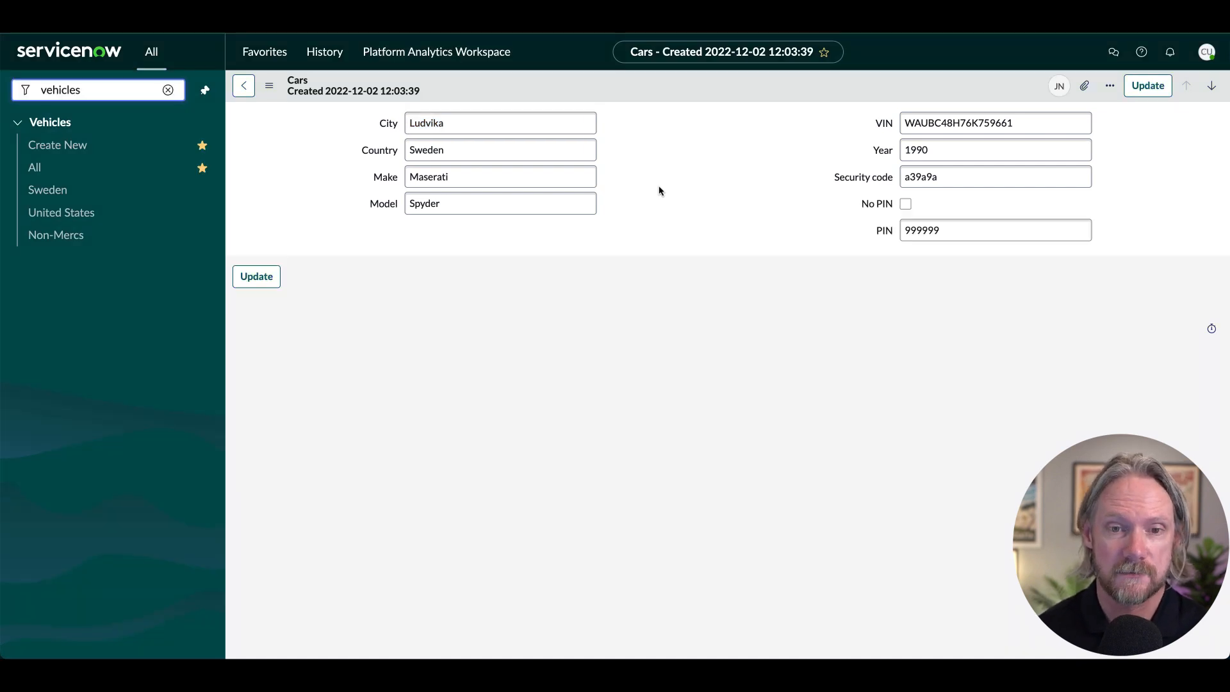
{"action": "mouse_move", "coordinate": [679, 89]}
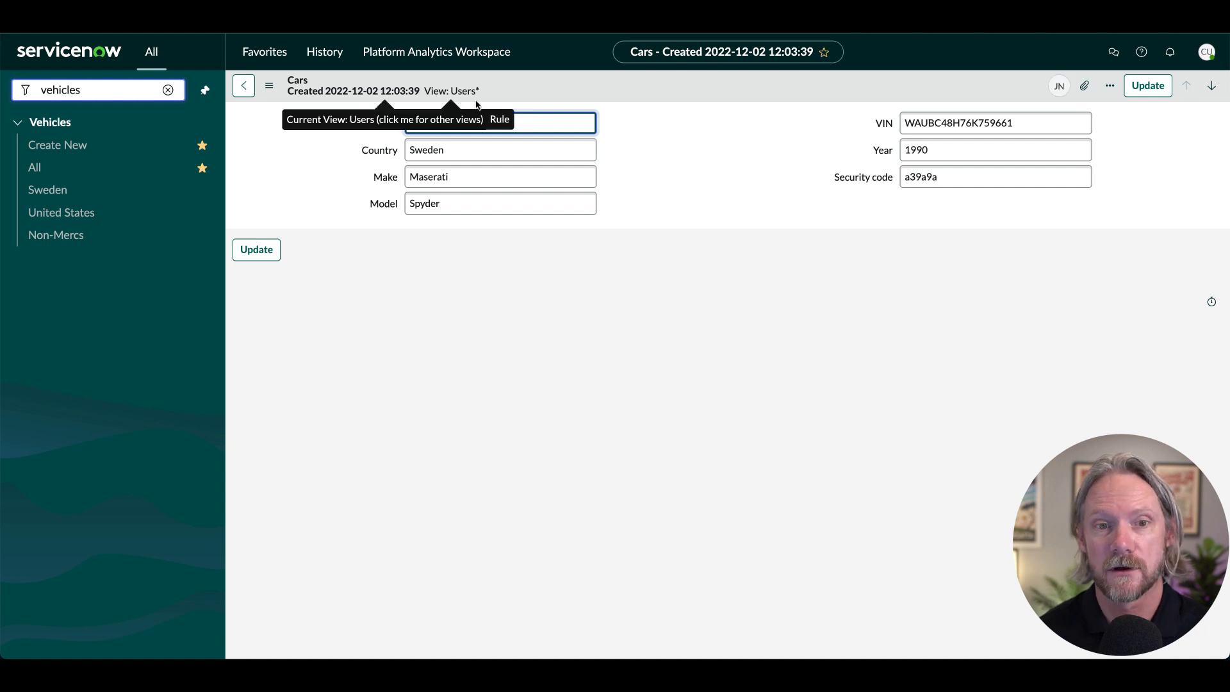
{"action": "left_click", "coordinate": [499, 123]}
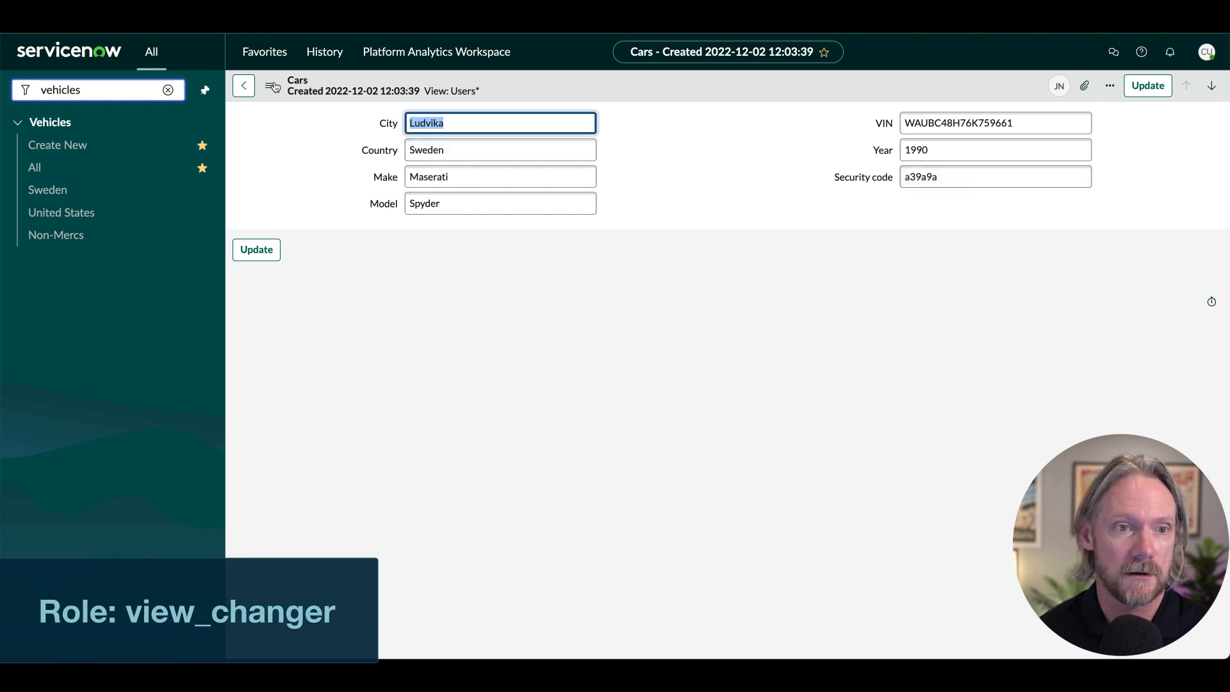
{"action": "left_click", "coordinate": [270, 86]}
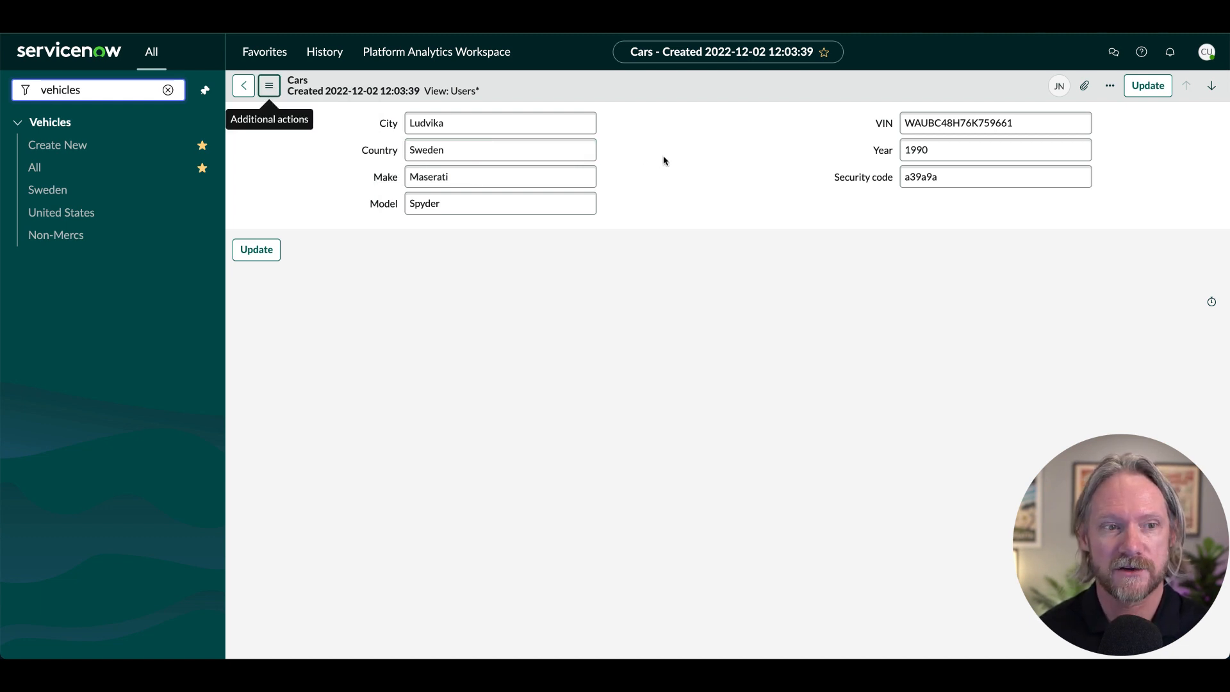
{"action": "mouse_move", "coordinate": [34, 166]}
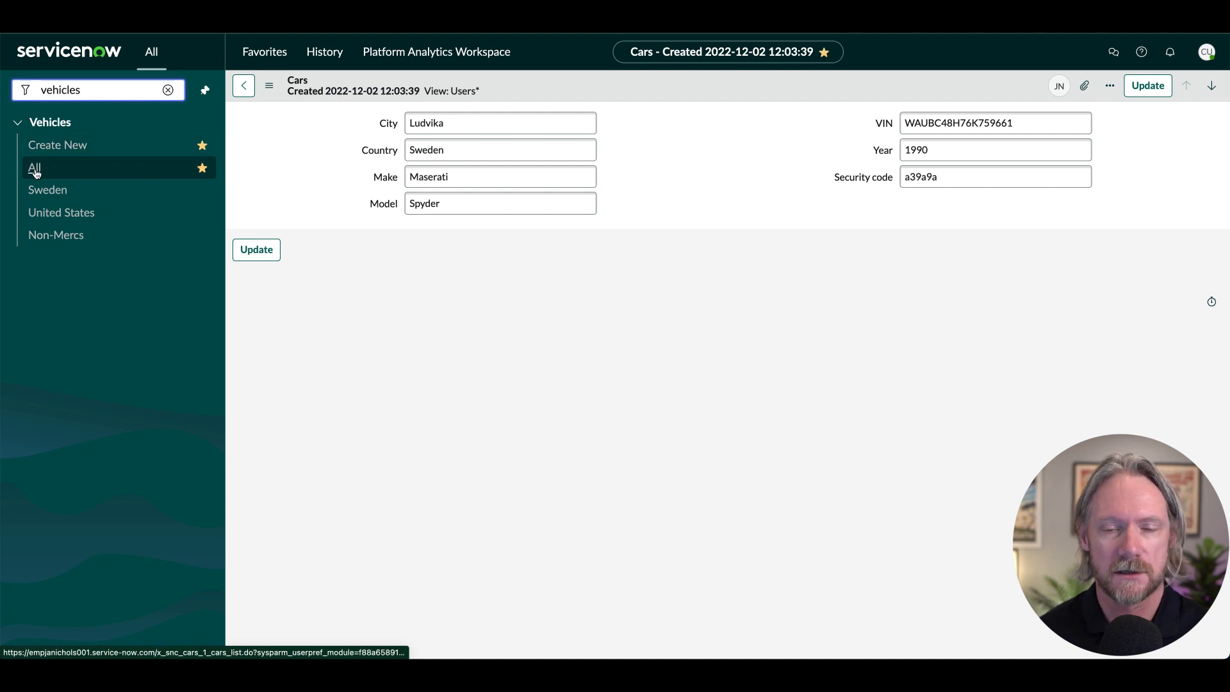
{"action": "left_click", "coordinate": [35, 167]}
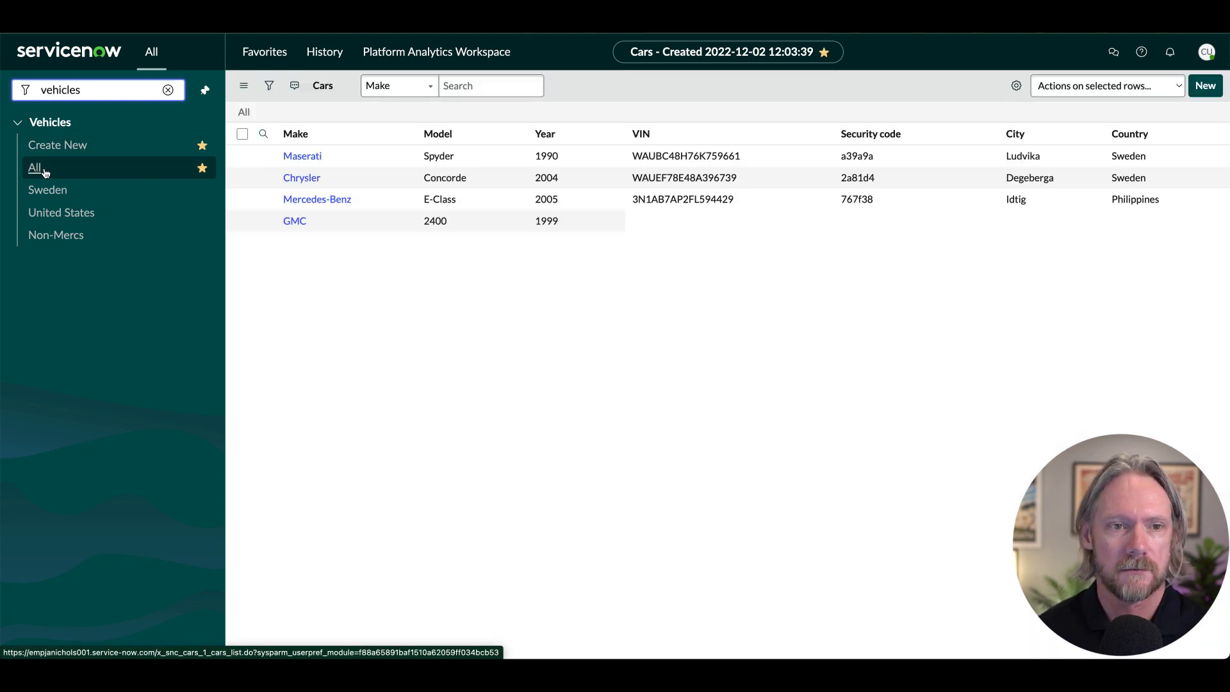
{"action": "left_click", "coordinate": [33, 166]}
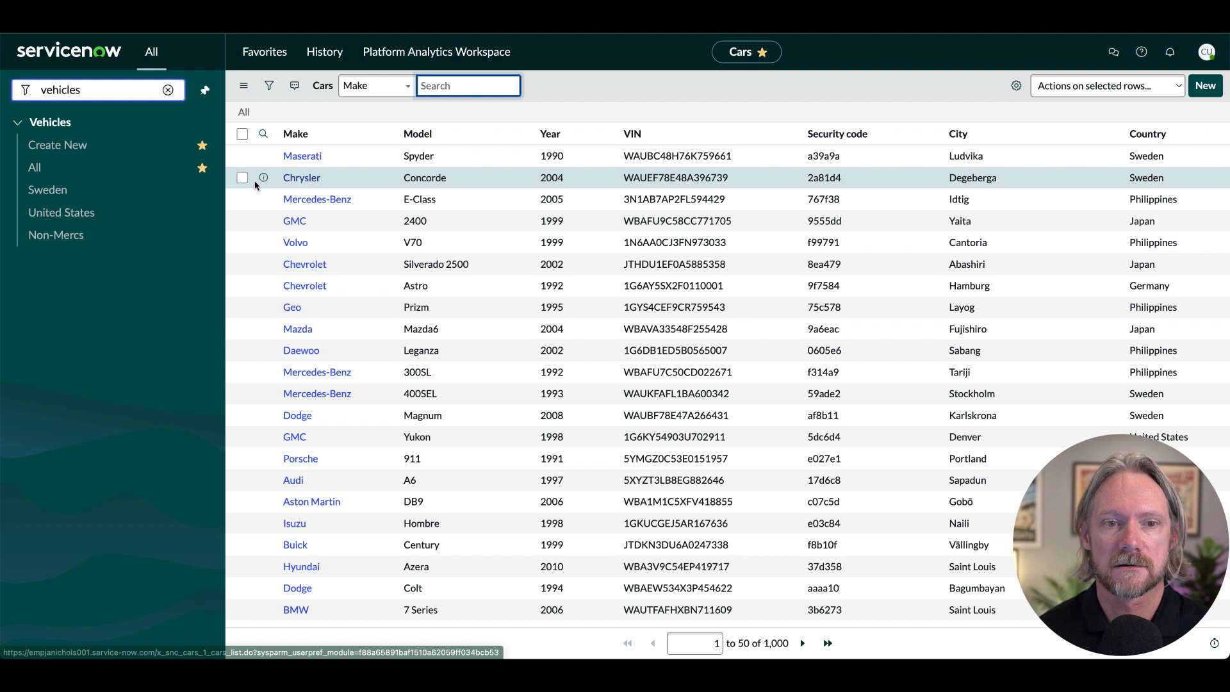
{"action": "left_click", "coordinate": [739, 51]}
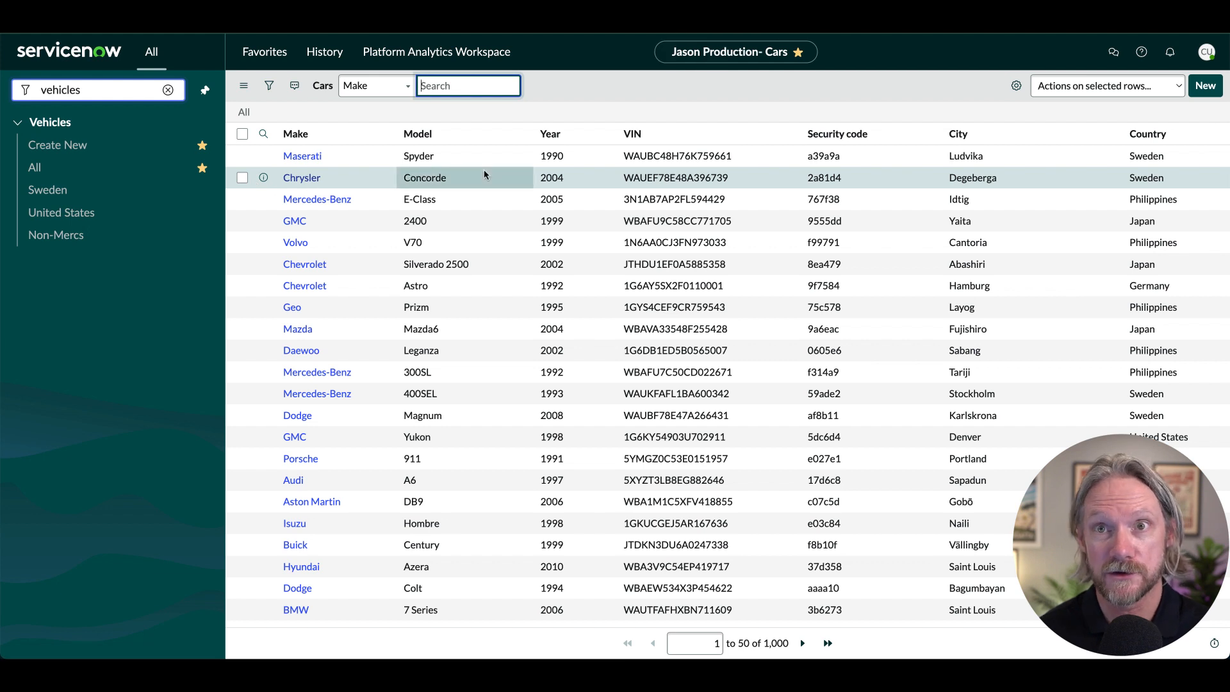
{"action": "mouse_move", "coordinate": [365, 155]}
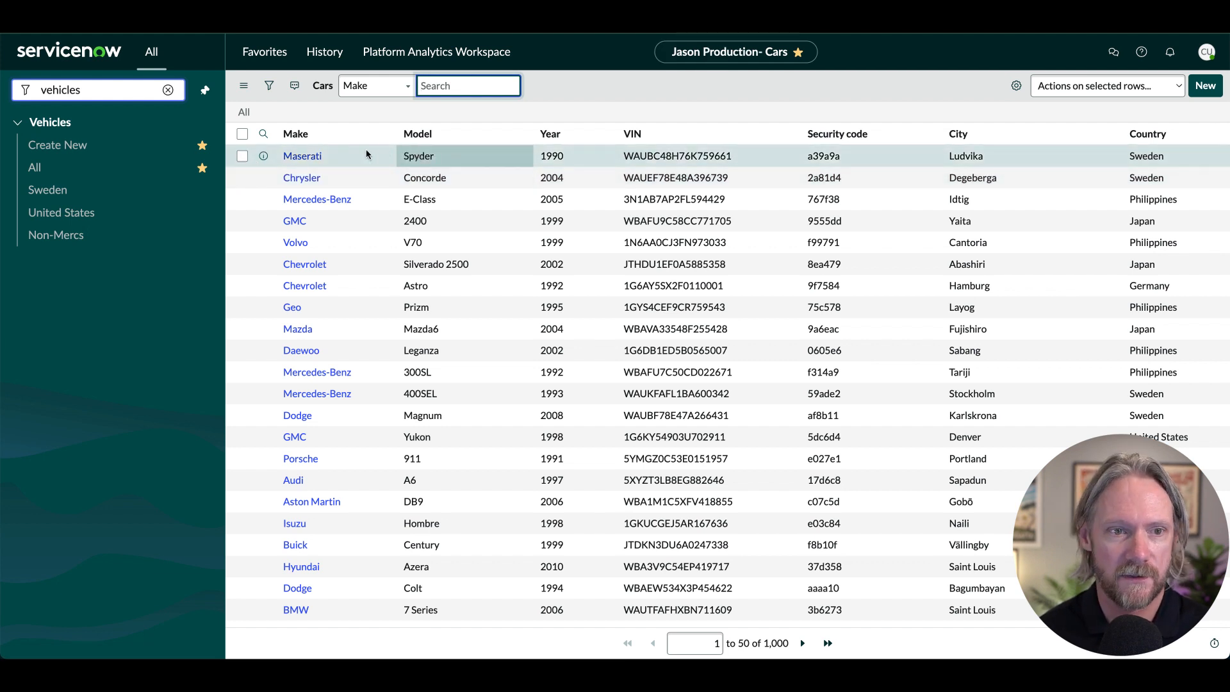
{"action": "left_click", "coordinate": [301, 156]}
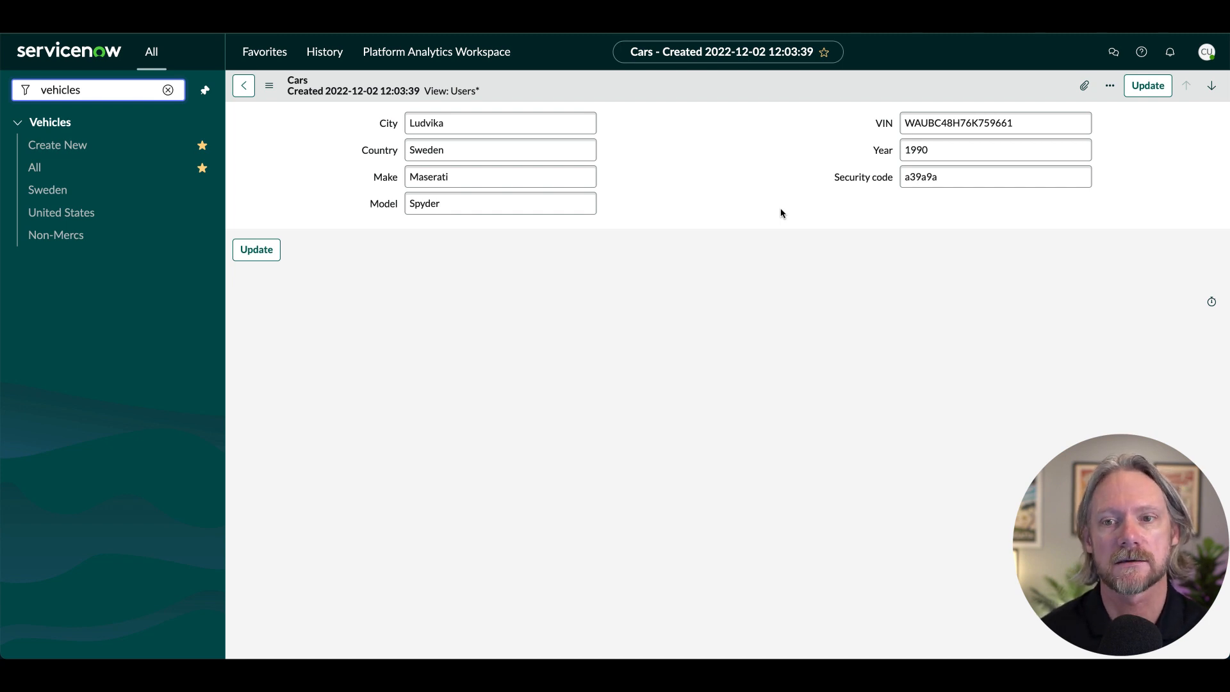
{"action": "mouse_move", "coordinate": [861, 184]}
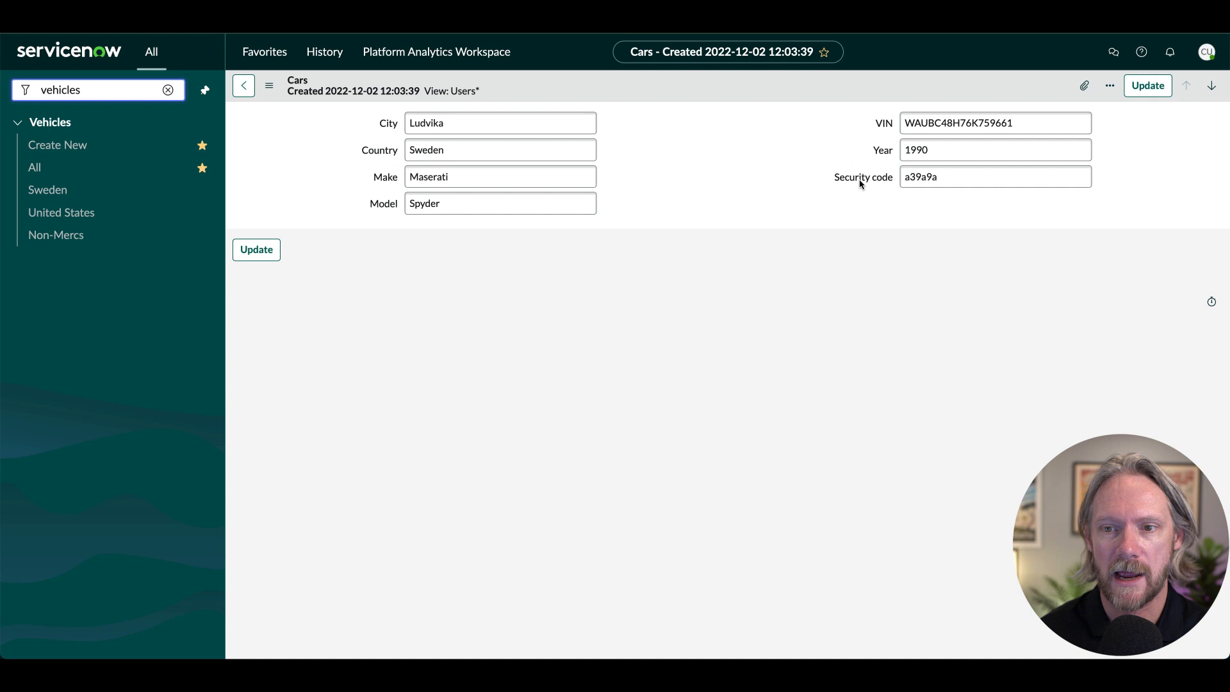
{"action": "right_click", "coordinate": [863, 177]}
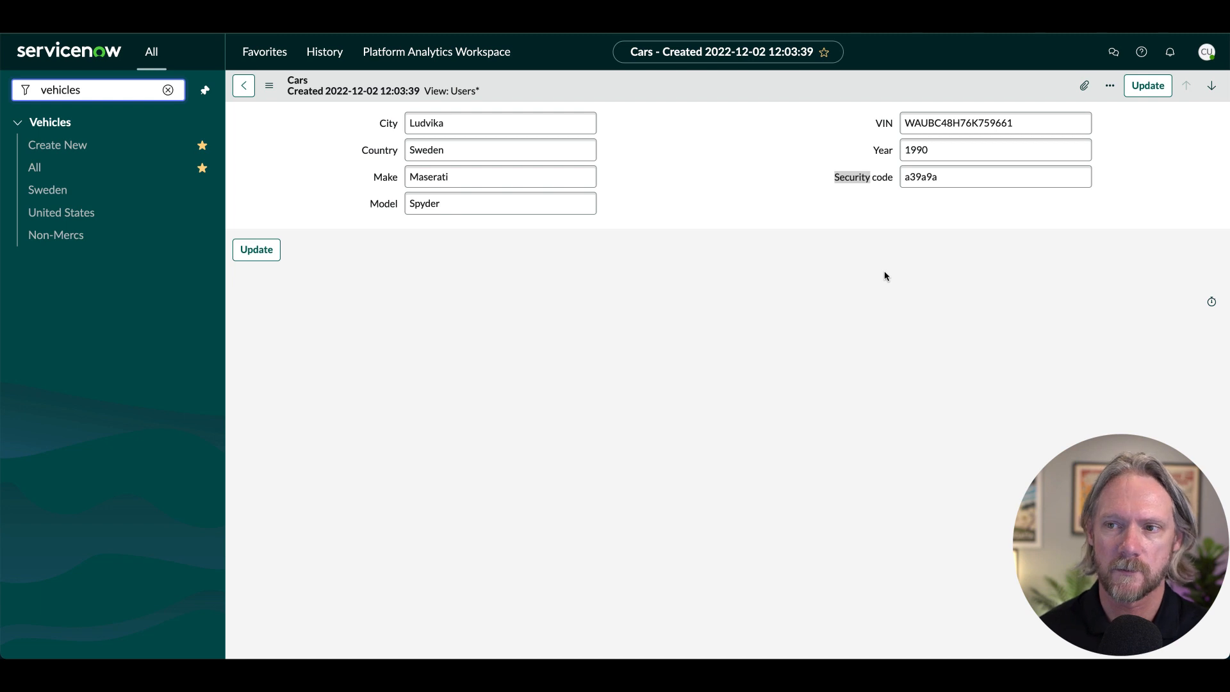
{"action": "key", "text": "F12"}
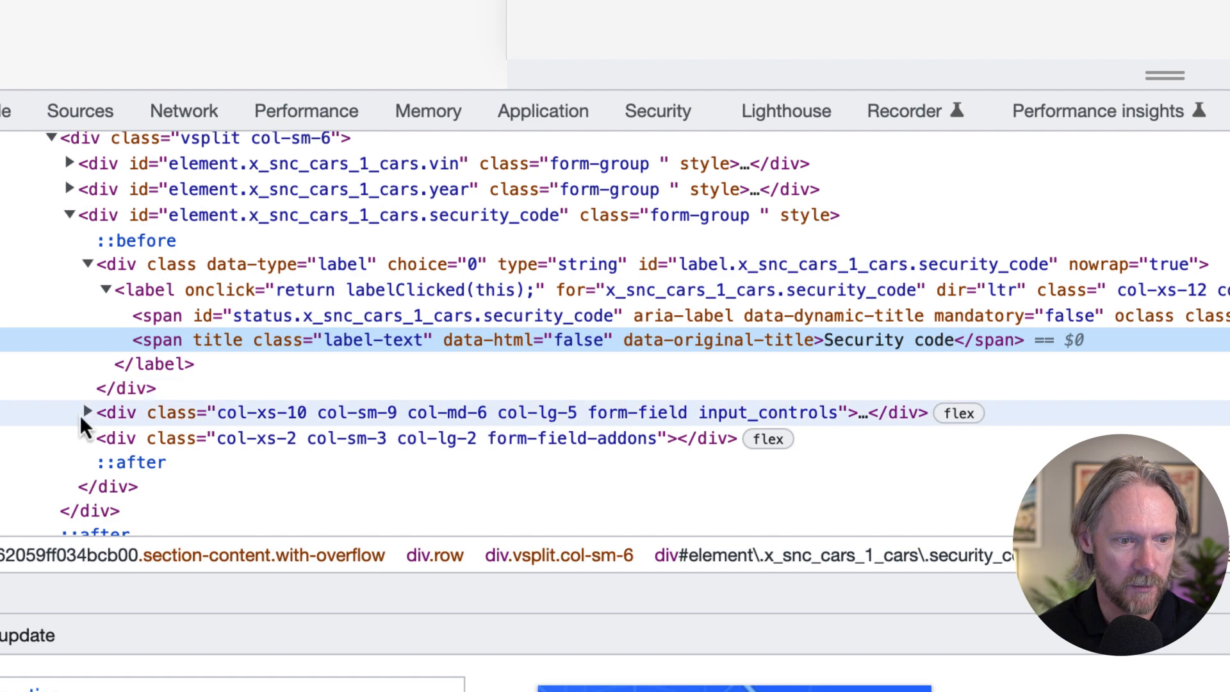
{"action": "left_click", "coordinate": [85, 414]}
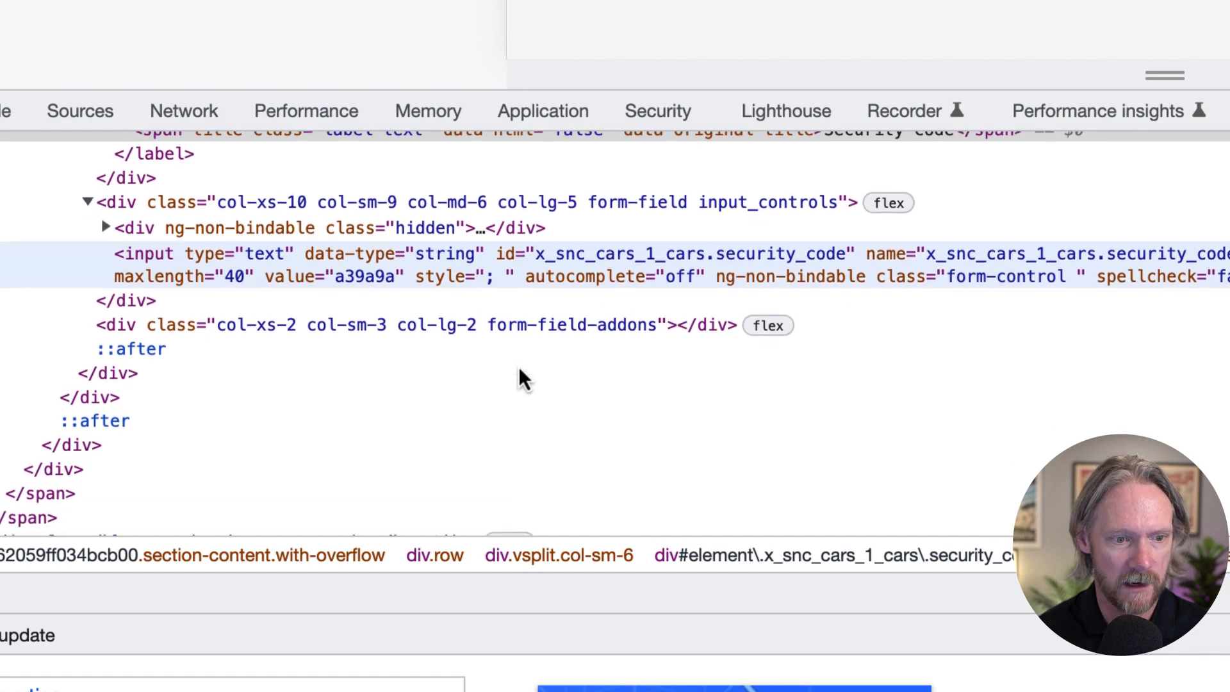
{"action": "scroll", "scroll_direction": "down", "scroll_amount": 3}
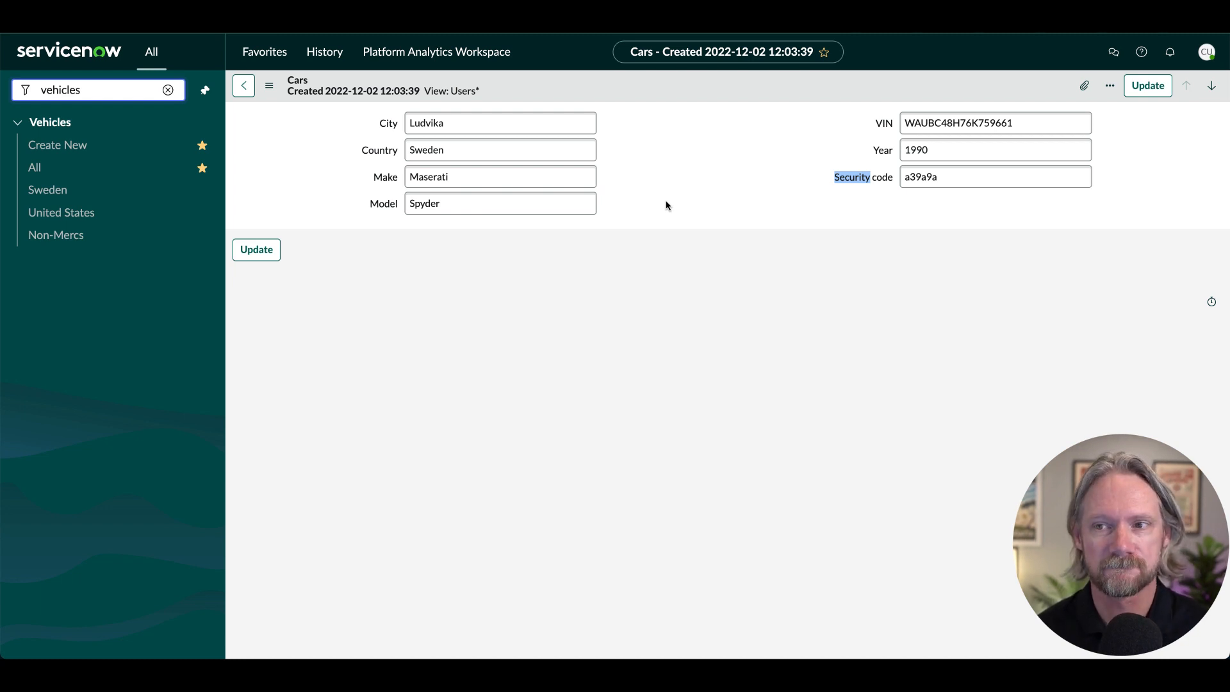
{"action": "mouse_move", "coordinate": [830, 190]}
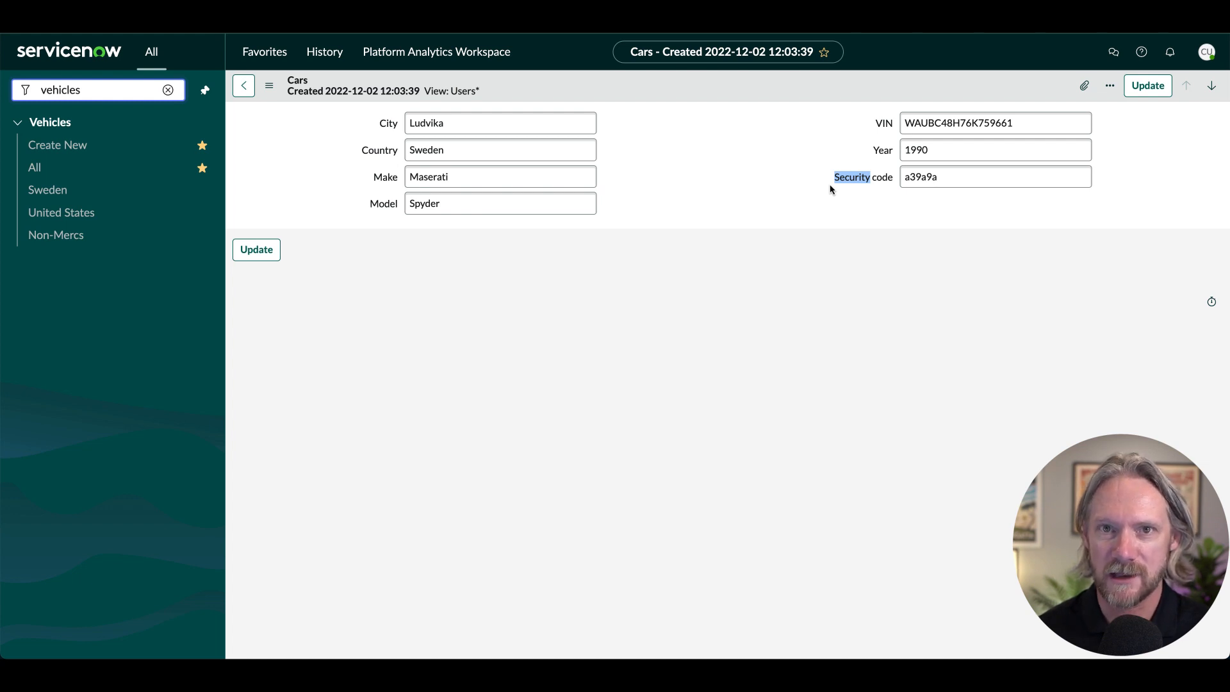
{"action": "mouse_move", "coordinate": [1110, 86]}
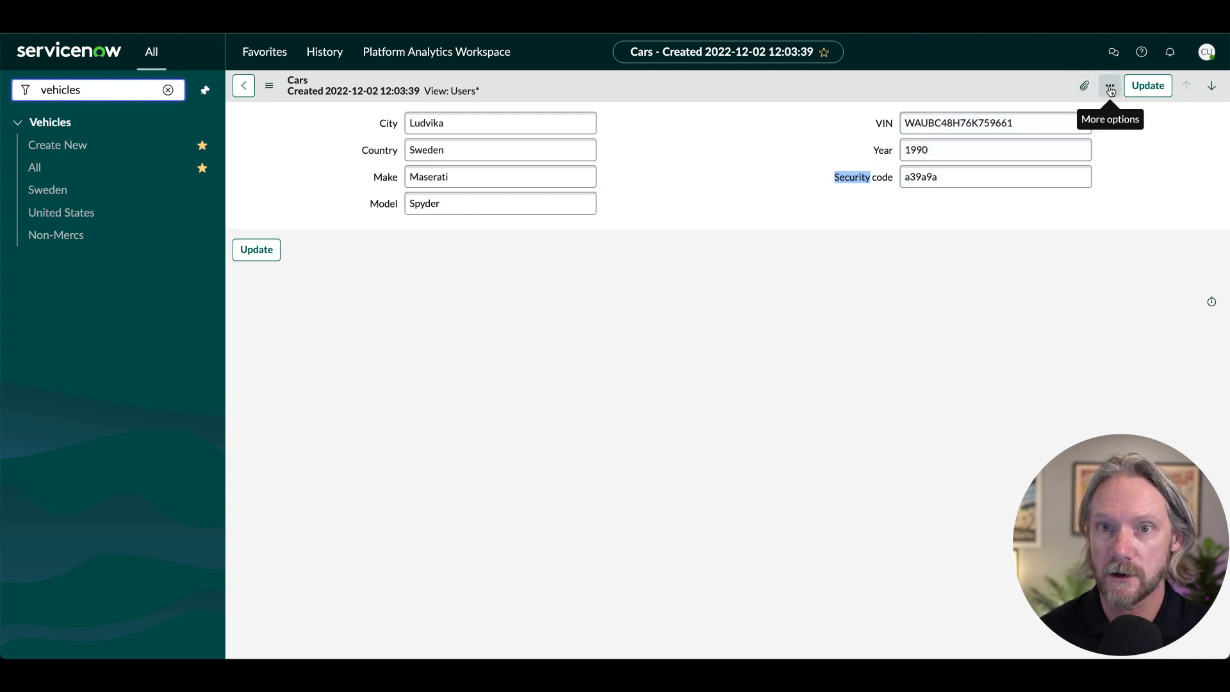
{"action": "mouse_move", "coordinate": [785, 258]}
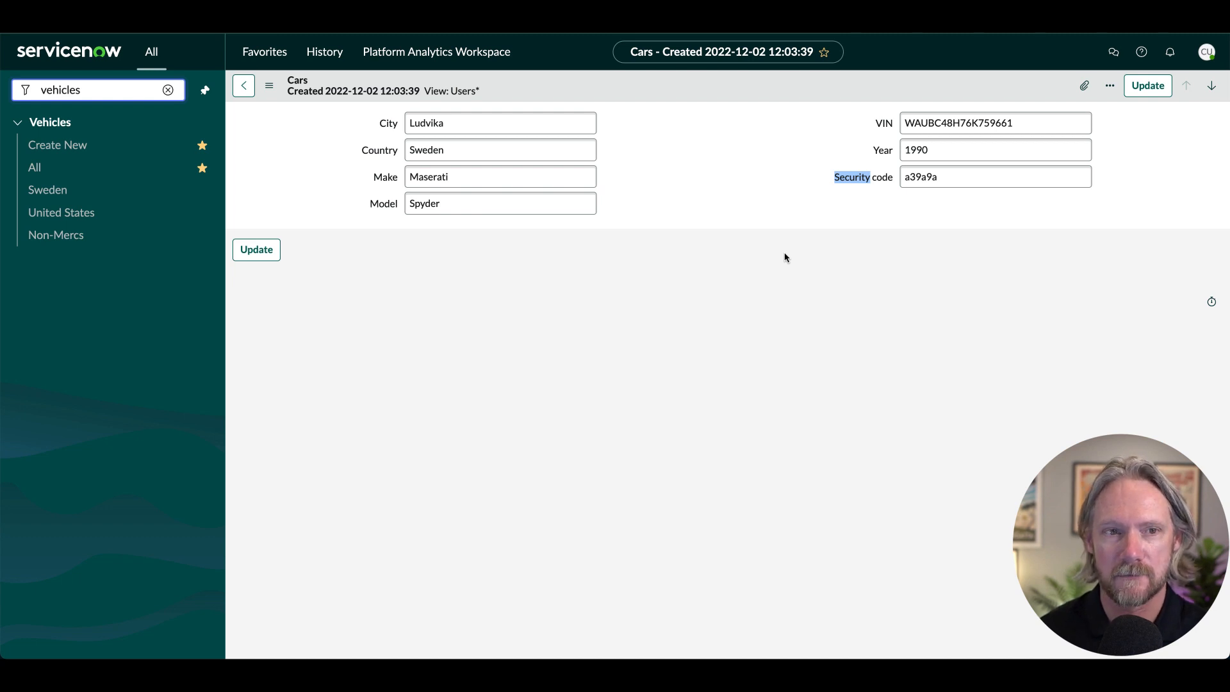
{"action": "mouse_move", "coordinate": [33, 168]}
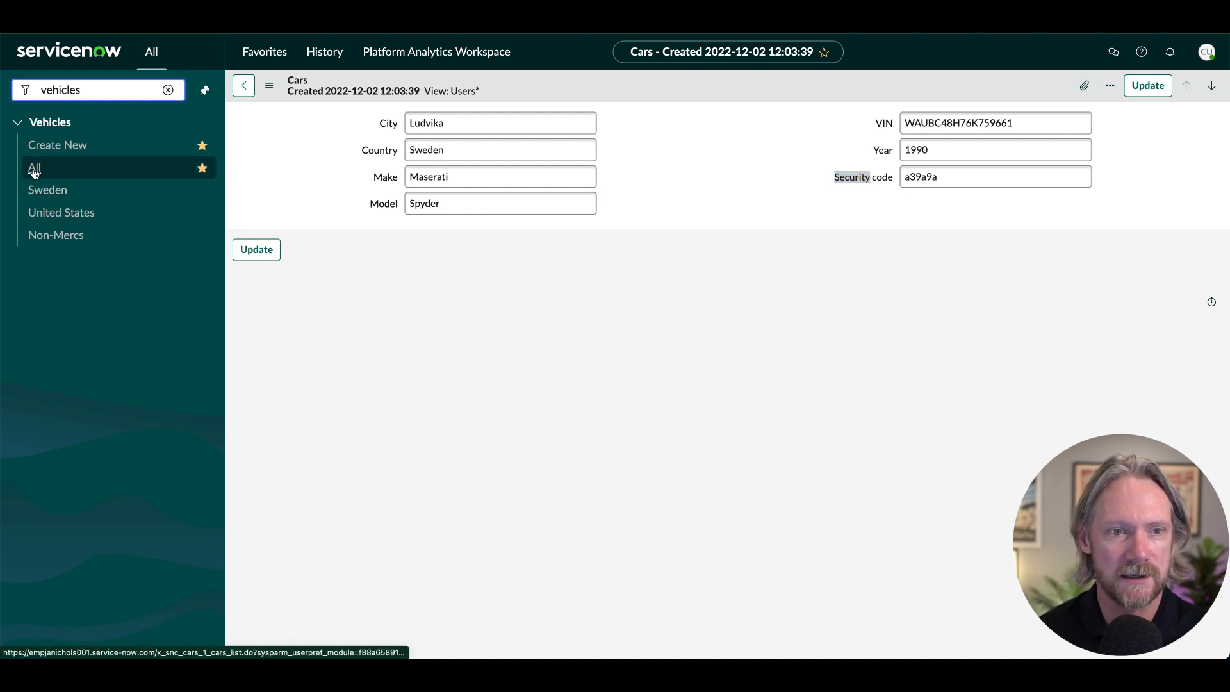
Show the full Cars list from the All module under Vehicles
{"action": "left_click", "coordinate": [34, 167]}
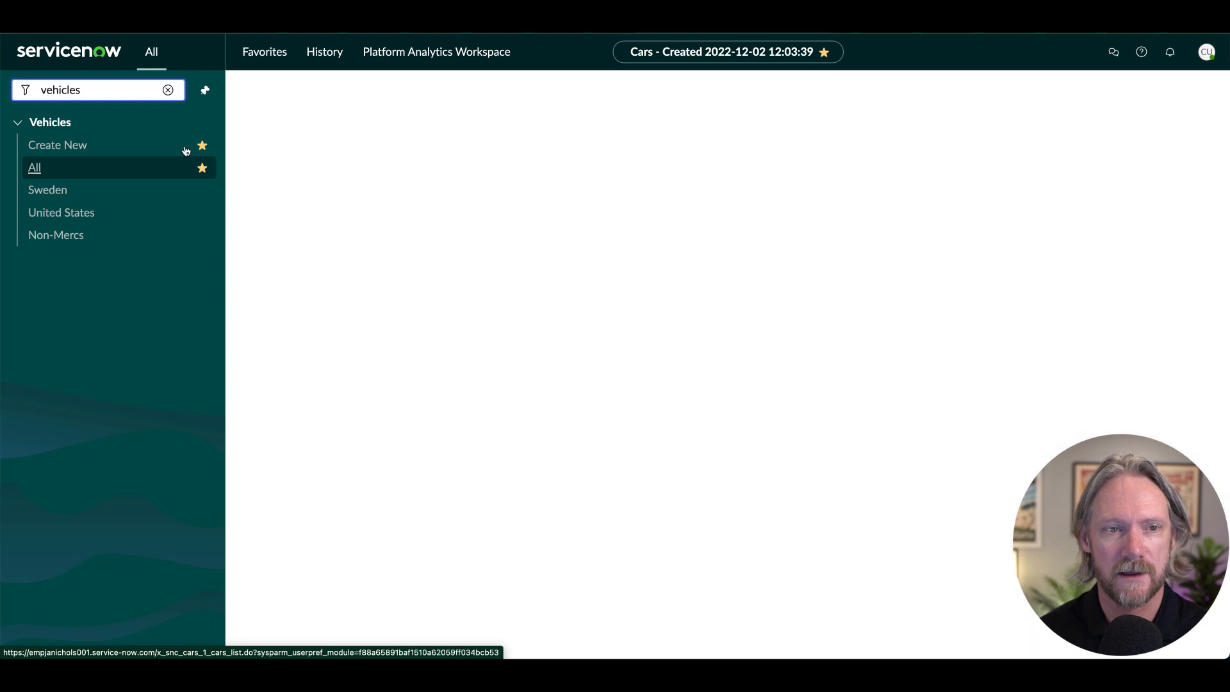
{"action": "left_click", "coordinate": [33, 166]}
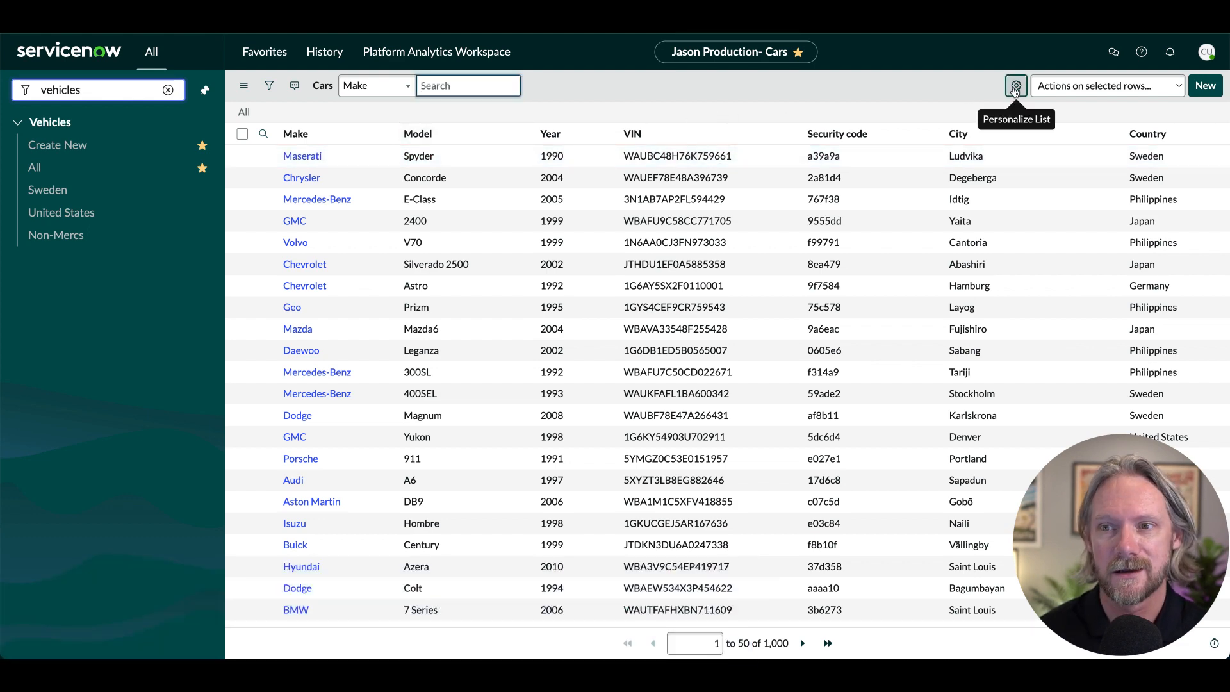
Personalize the Cars list to add the PIN column after Country
{"action": "left_click", "coordinate": [1015, 86]}
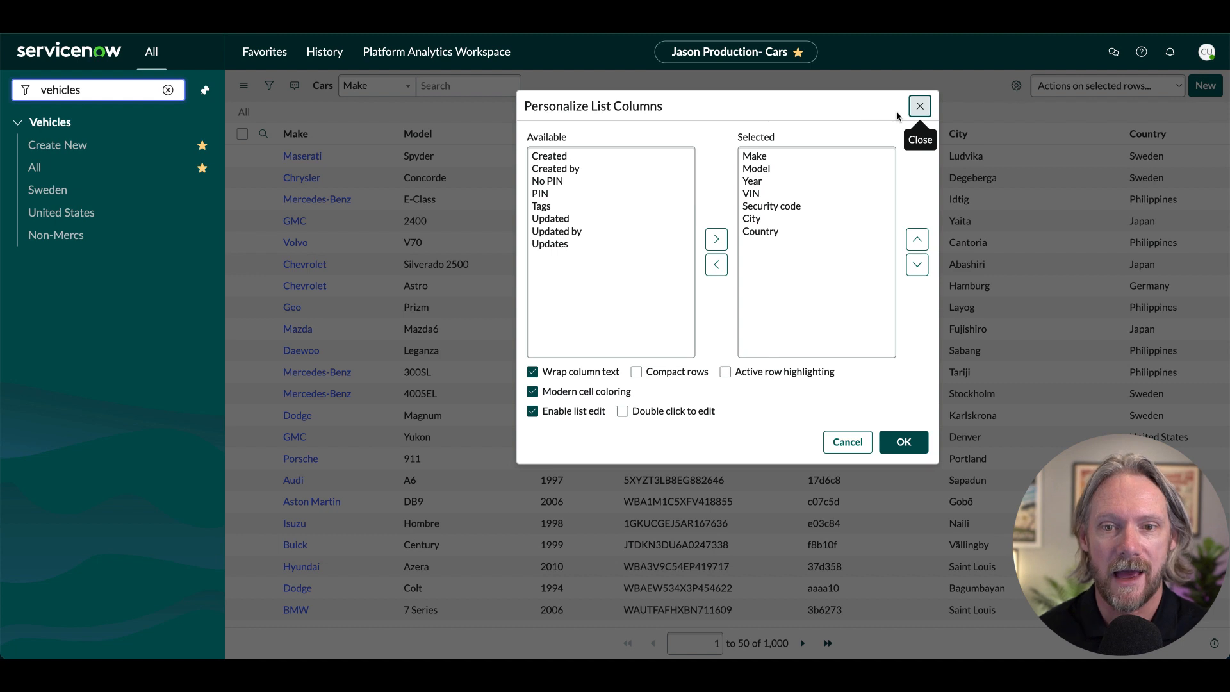
{"action": "left_click", "coordinate": [539, 194]}
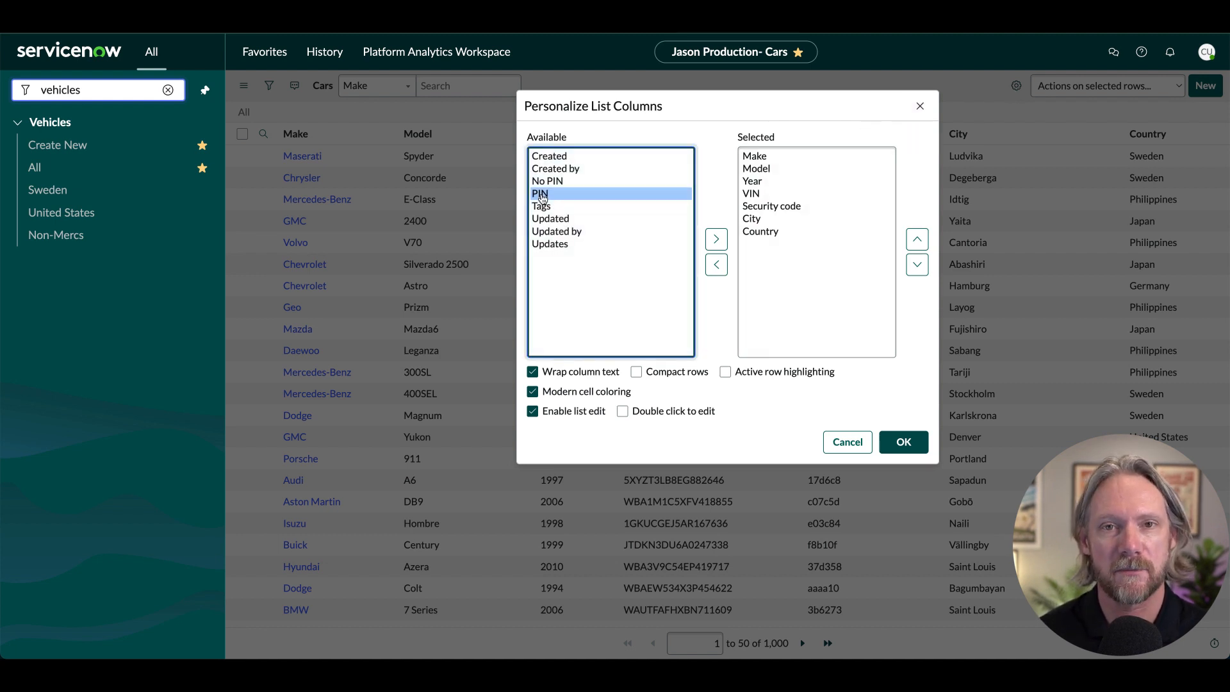
{"action": "left_click", "coordinate": [715, 239]}
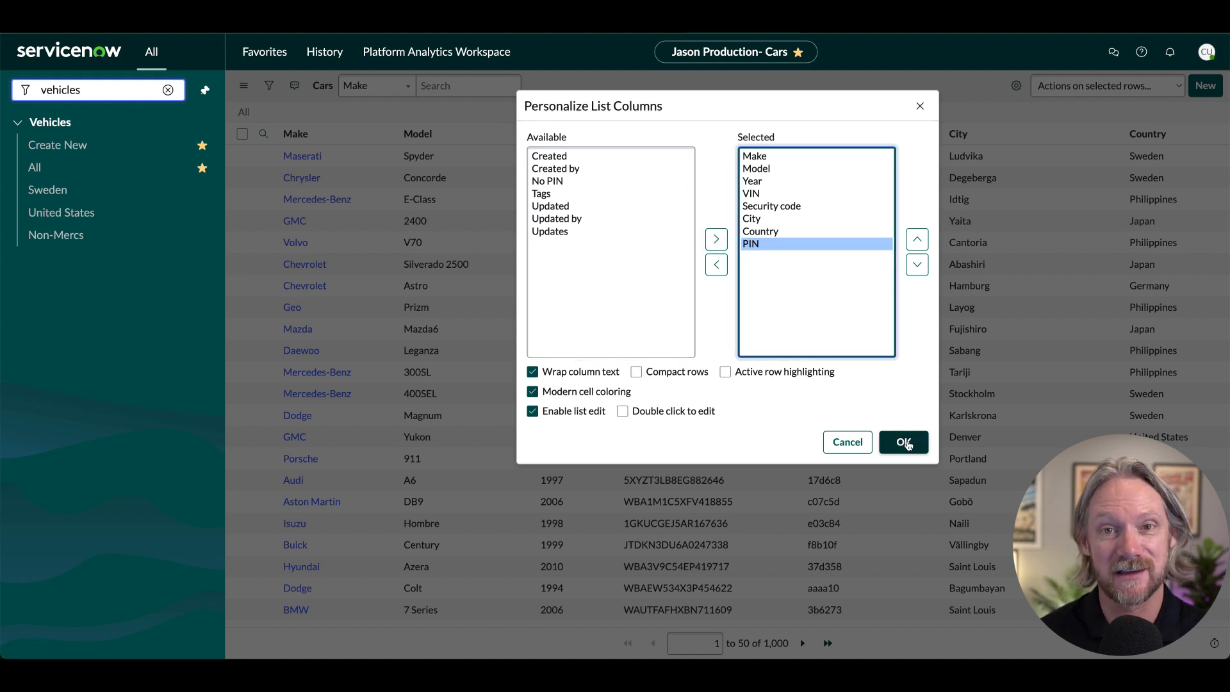
{"action": "left_click", "coordinate": [903, 442]}
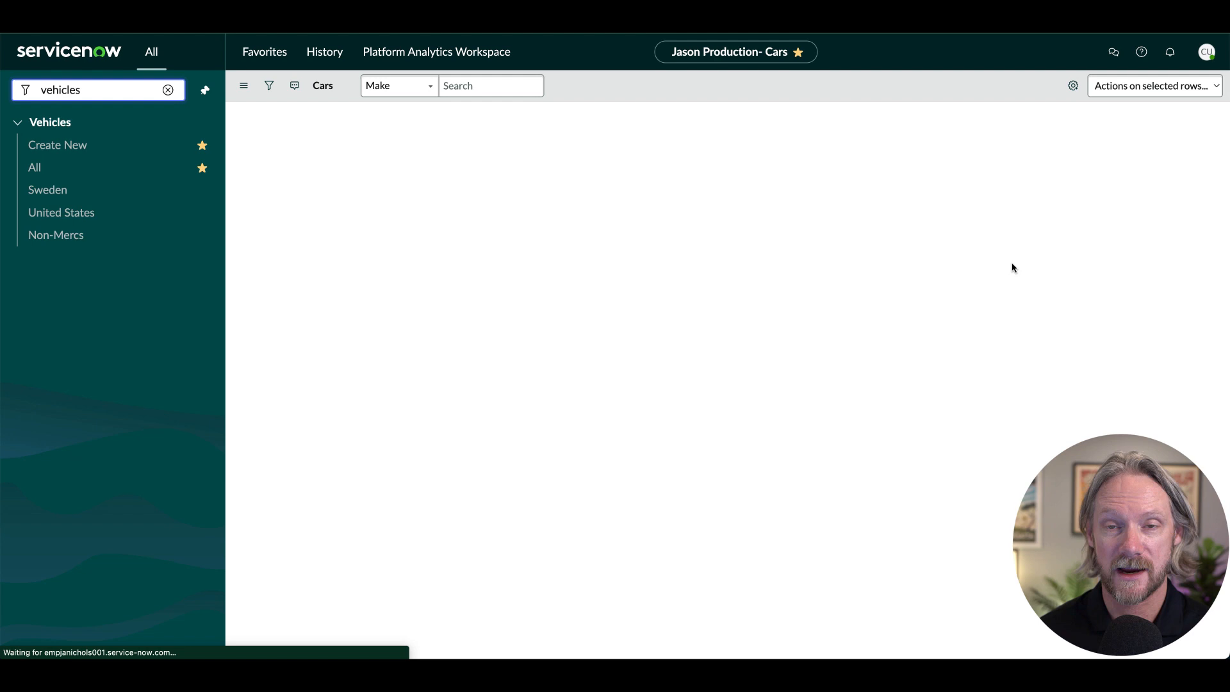